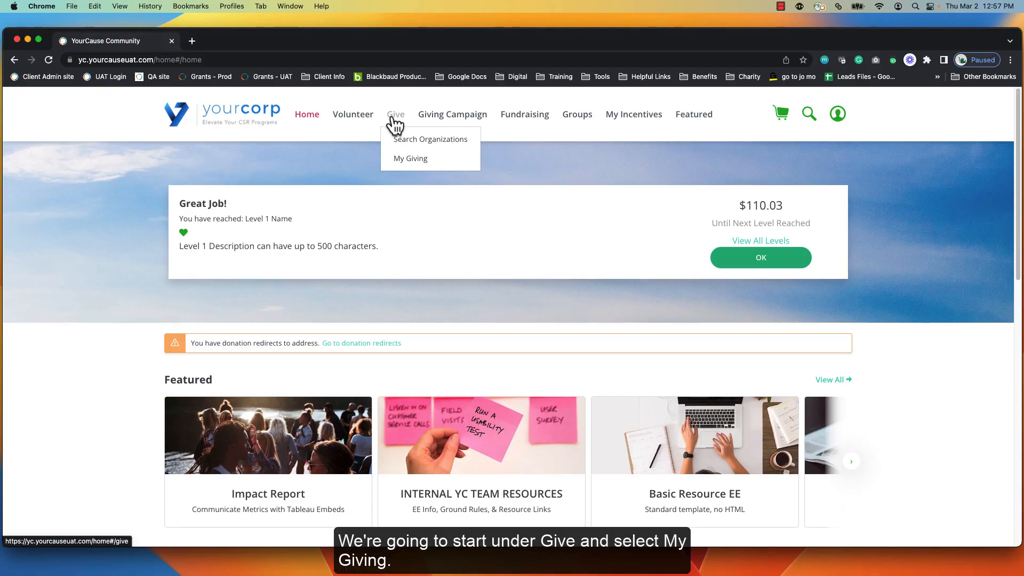
Step: Choose My Giving from the Give menu to see donated, scheduled and match-pending totals
click(410, 158)
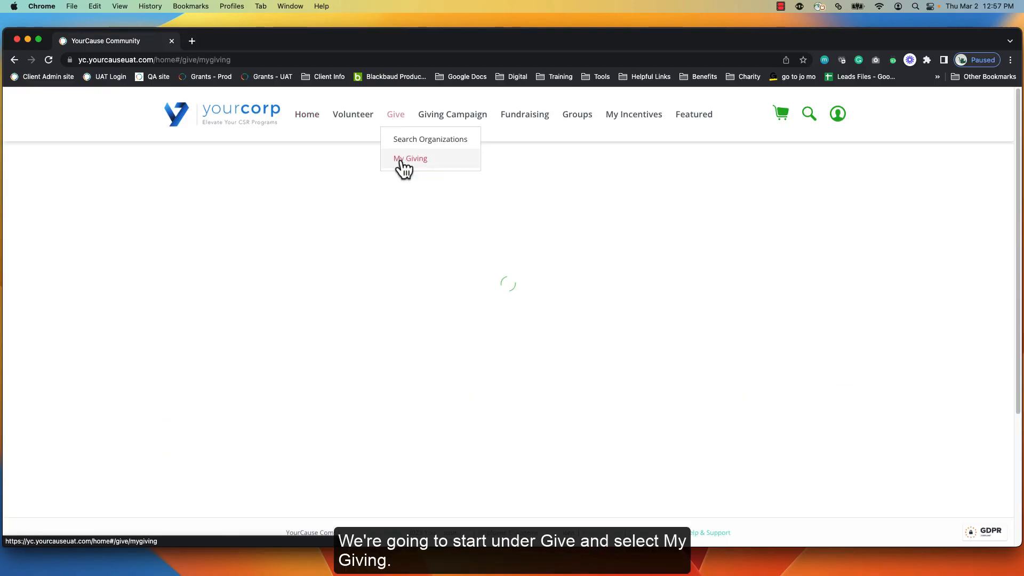
click(409, 158)
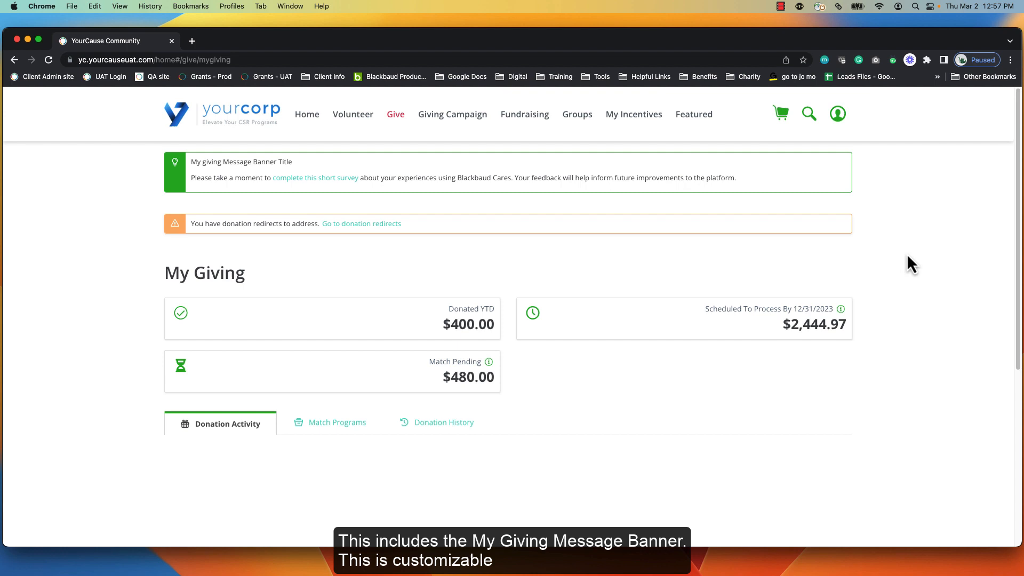
mouse_move(225, 183)
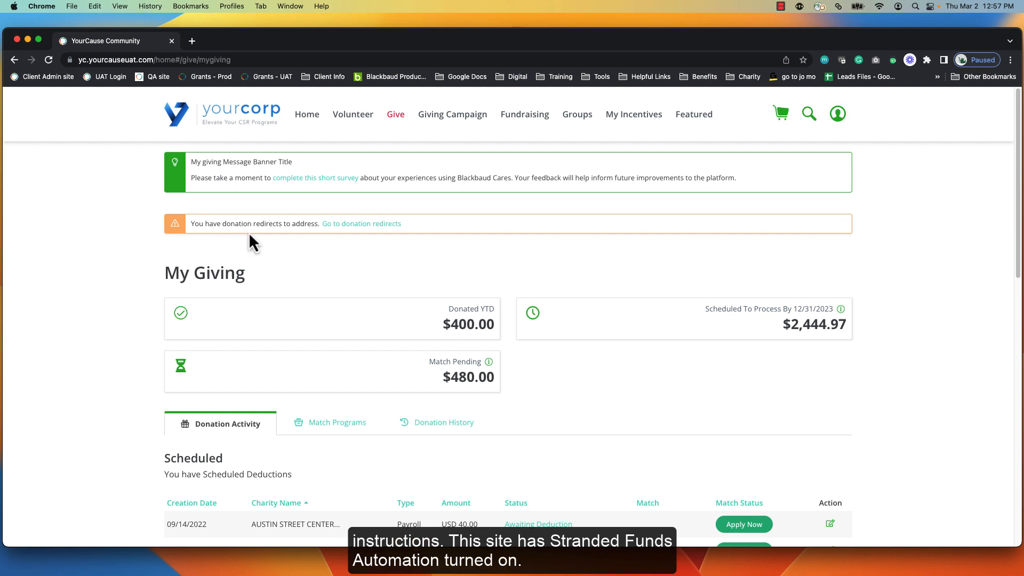
mouse_move(273, 244)
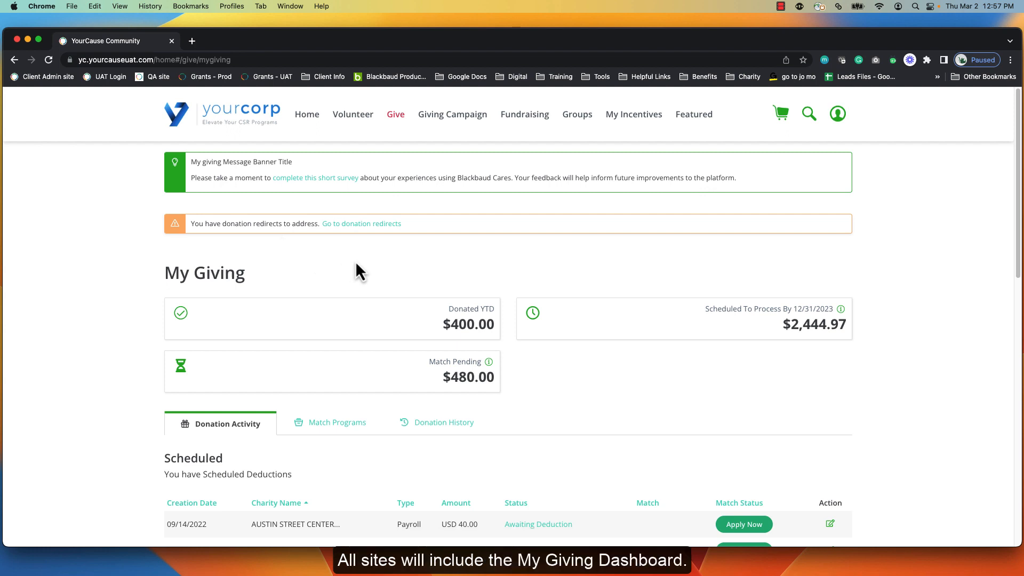
scroll(down, 3)
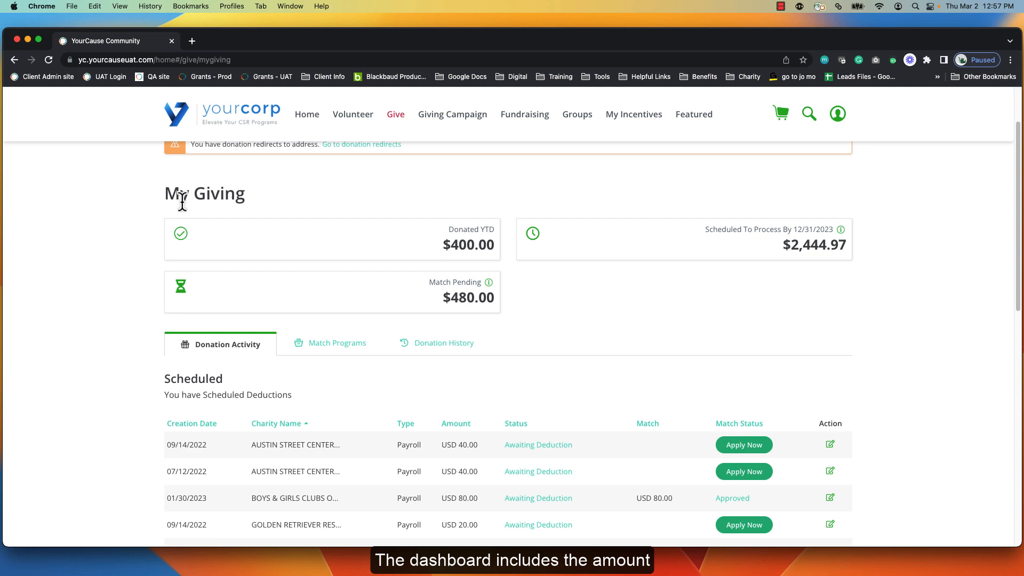
mouse_move(162, 218)
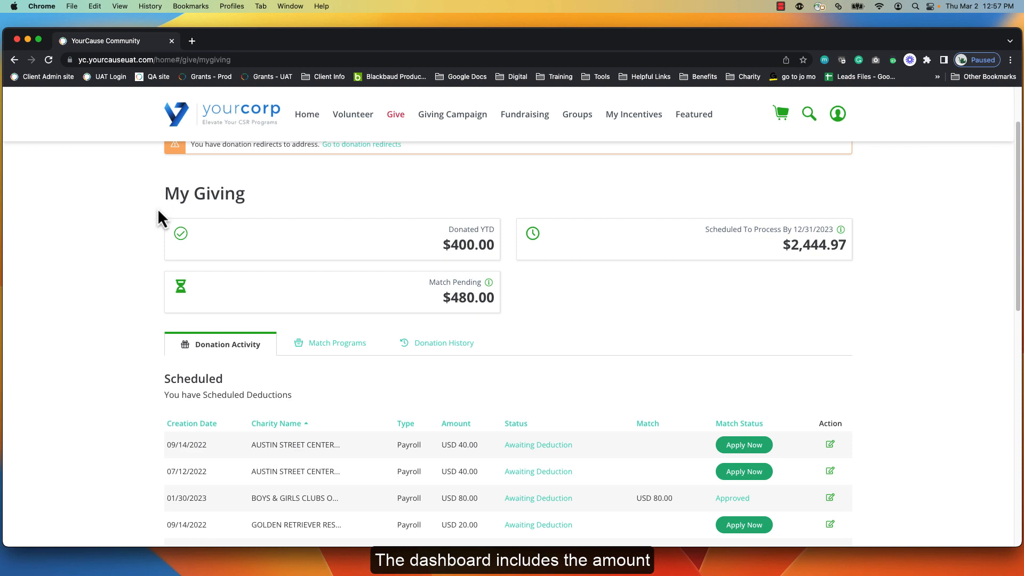
mouse_move(492, 273)
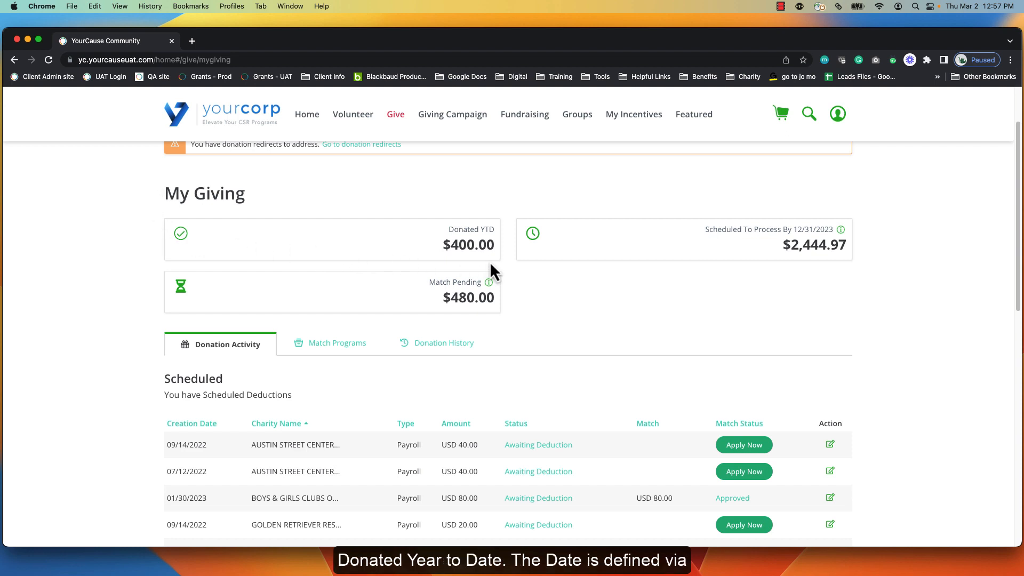
mouse_move(497, 271)
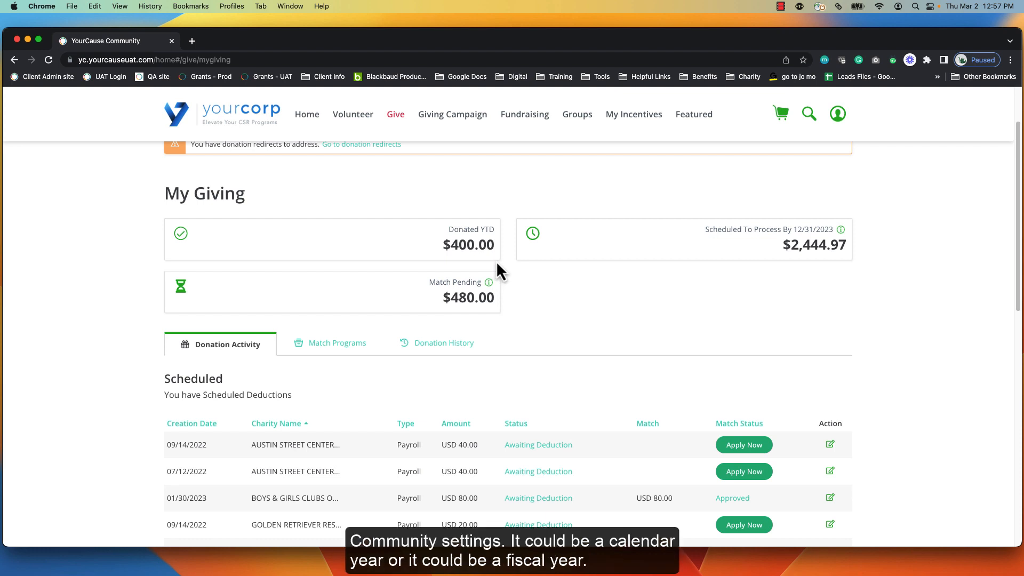
mouse_move(508, 274)
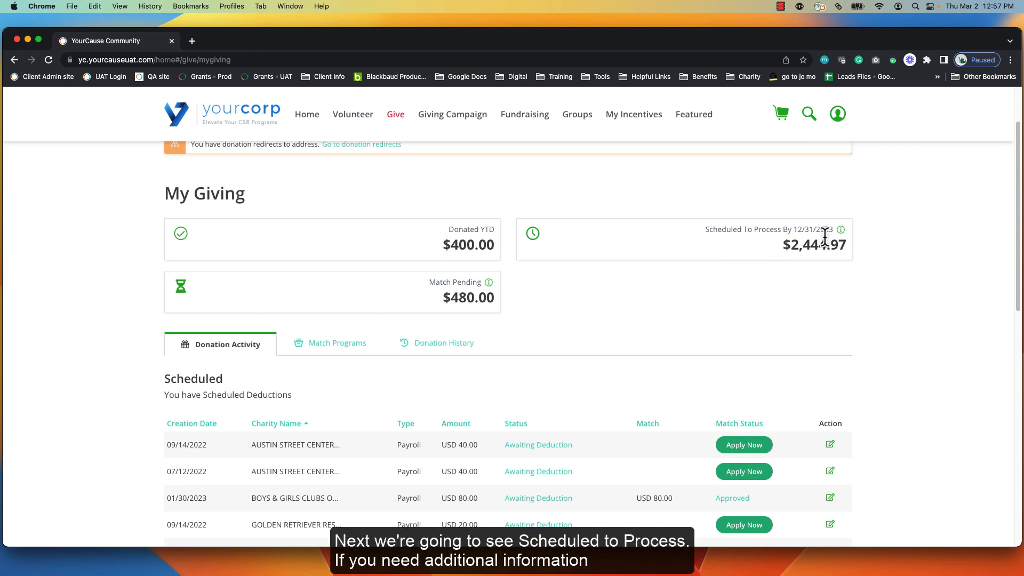
mouse_move(846, 240)
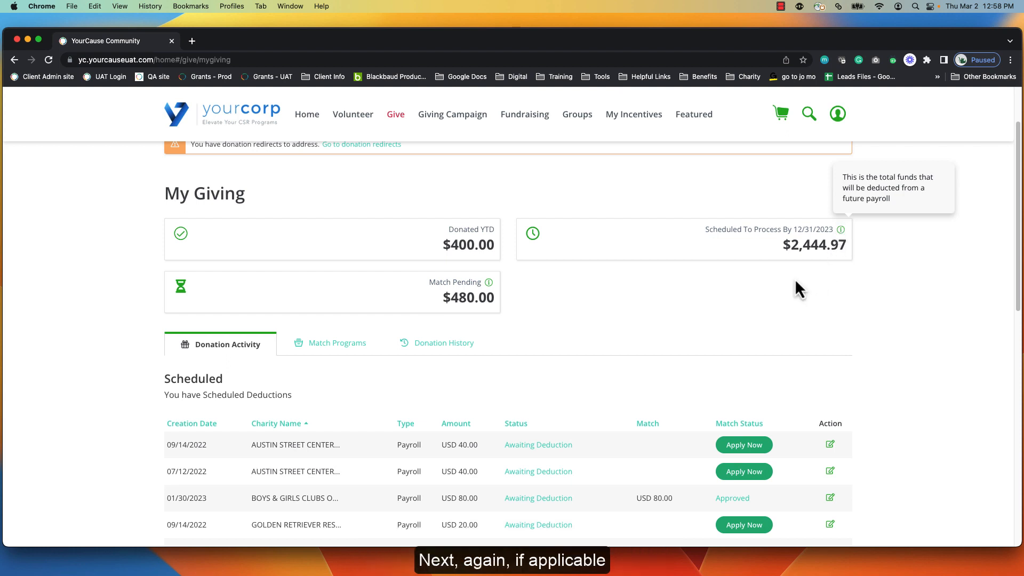
mouse_move(529, 314)
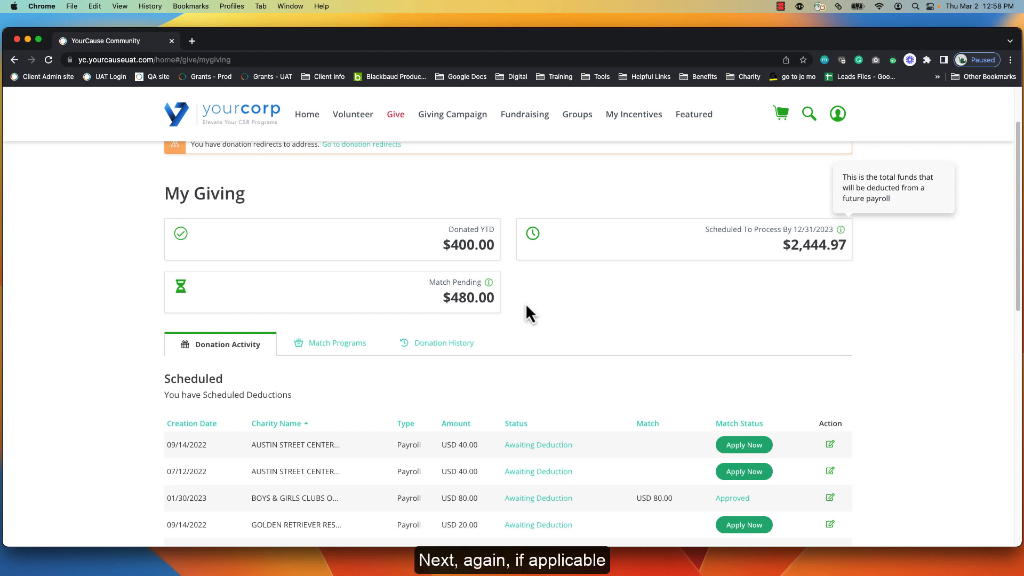
mouse_move(494, 294)
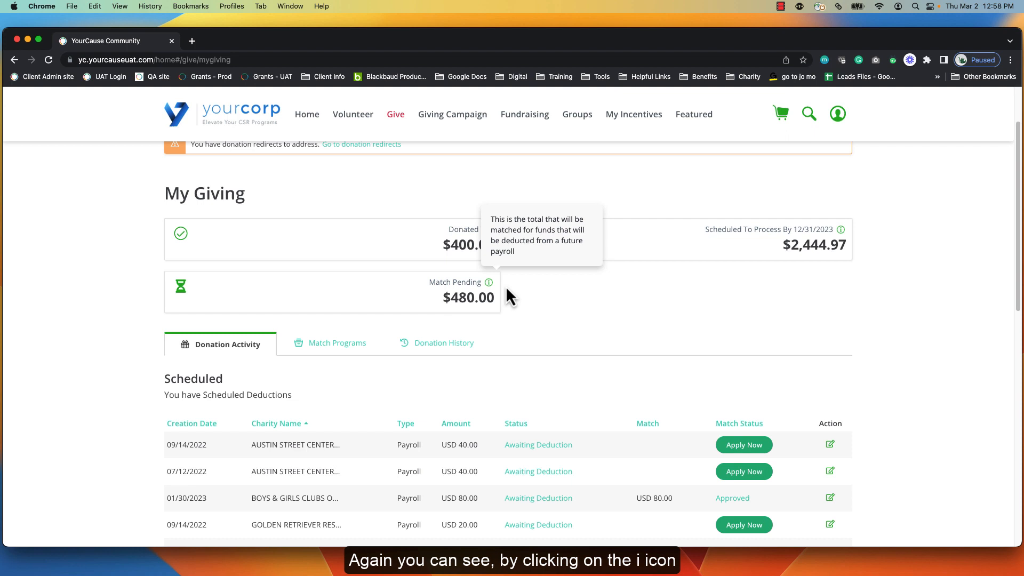
mouse_move(515, 294)
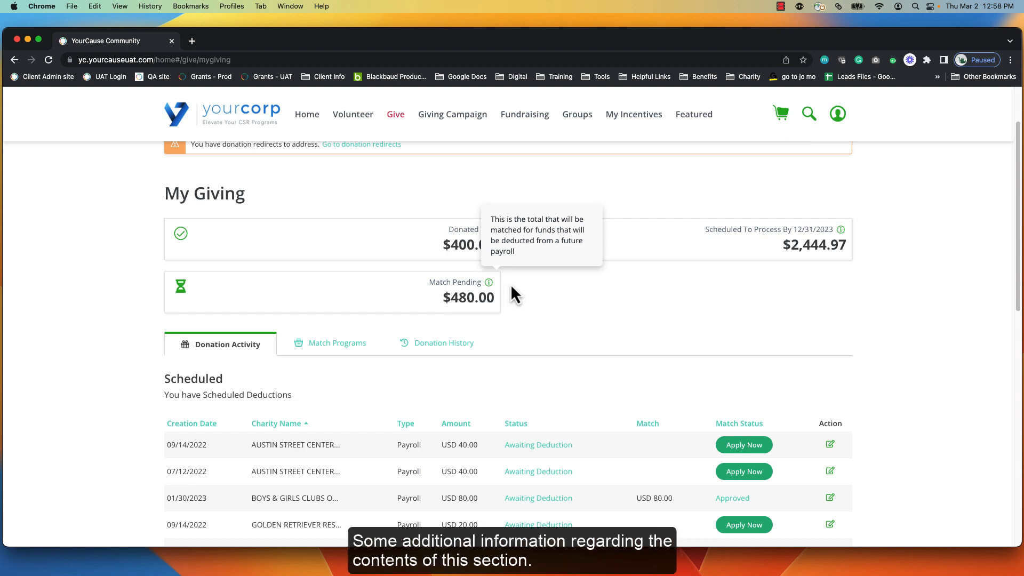
mouse_move(542, 308)
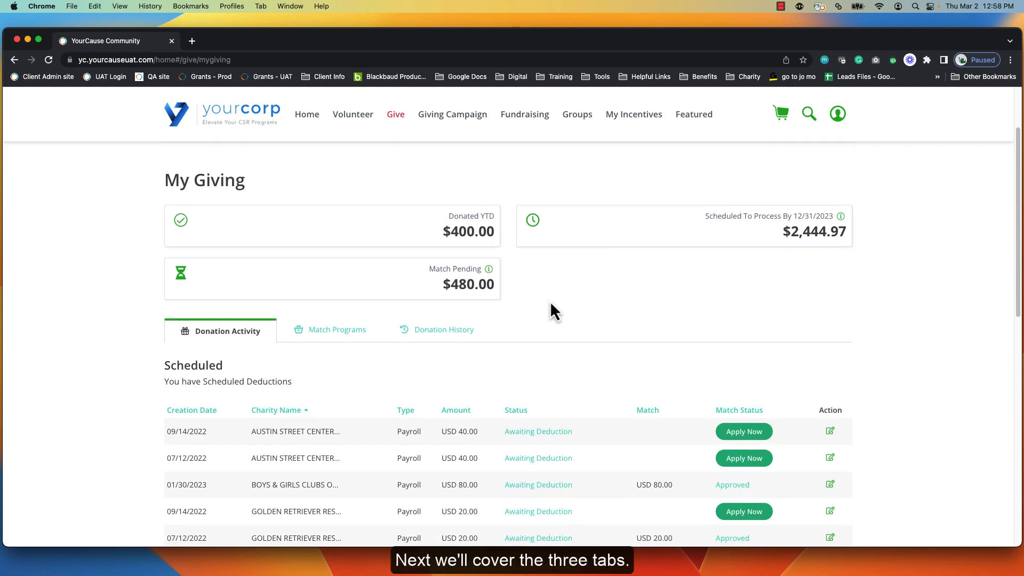
scroll(down, 3)
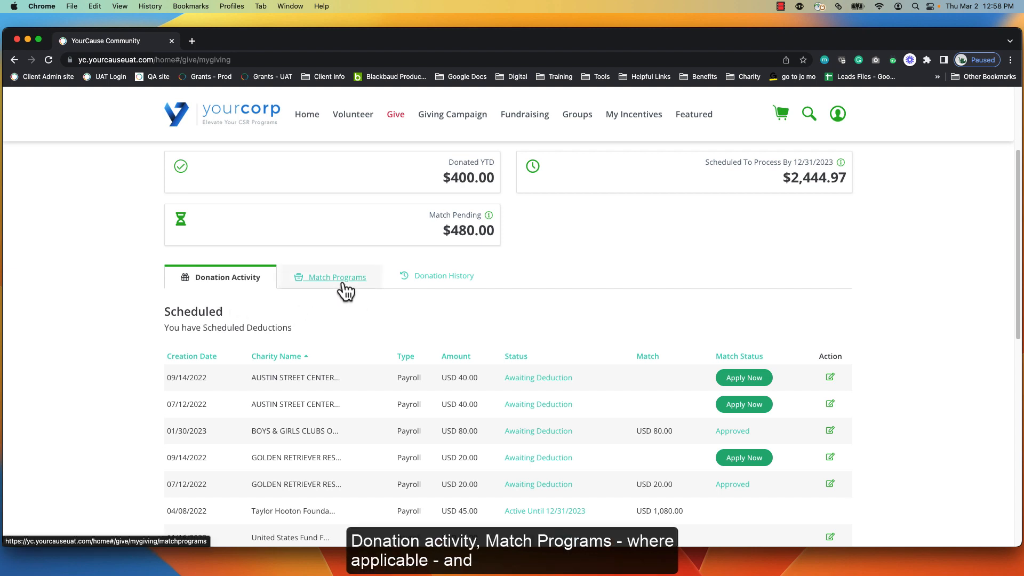
mouse_move(443, 277)
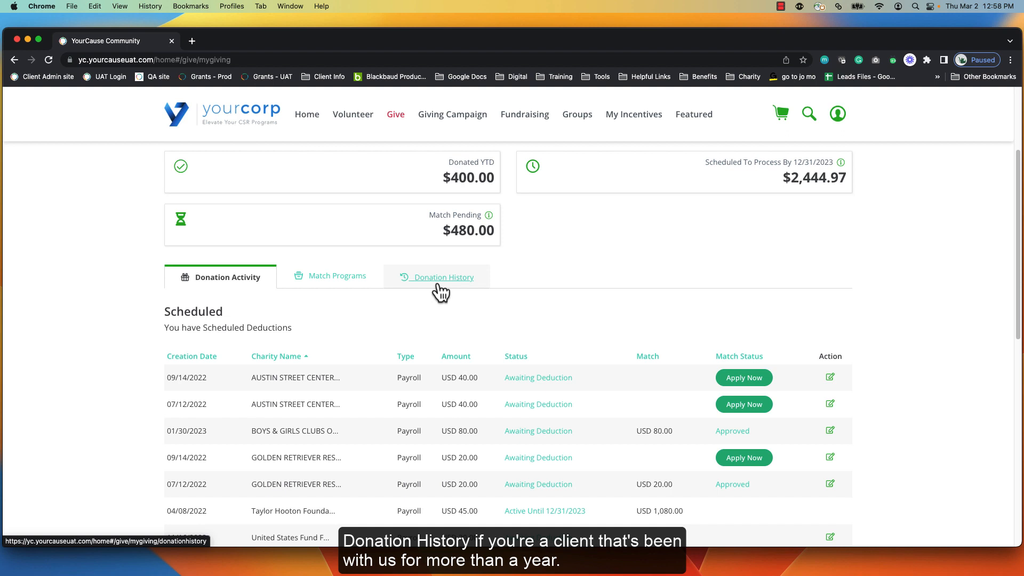
mouse_move(440, 303)
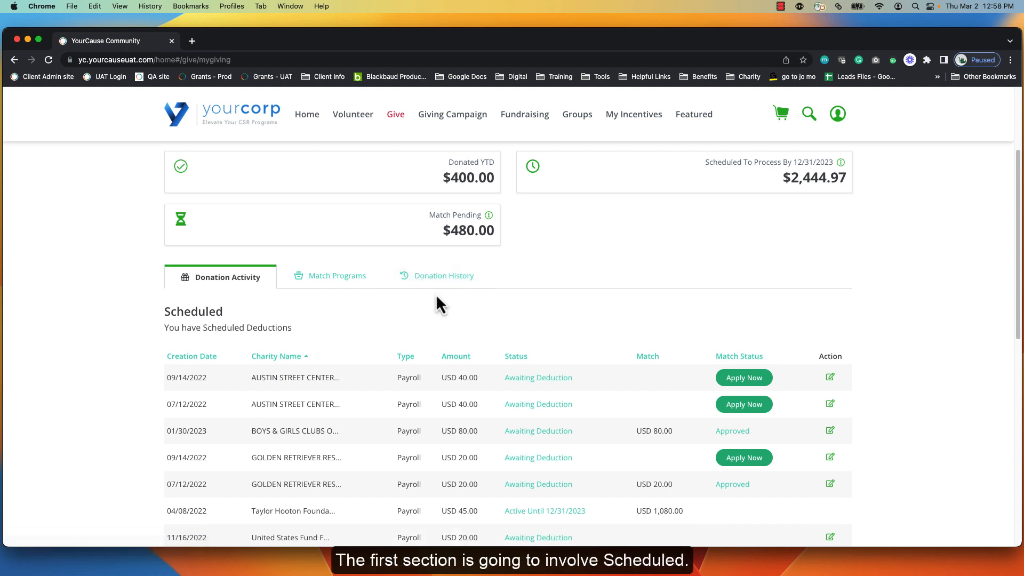
scroll(down, 3)
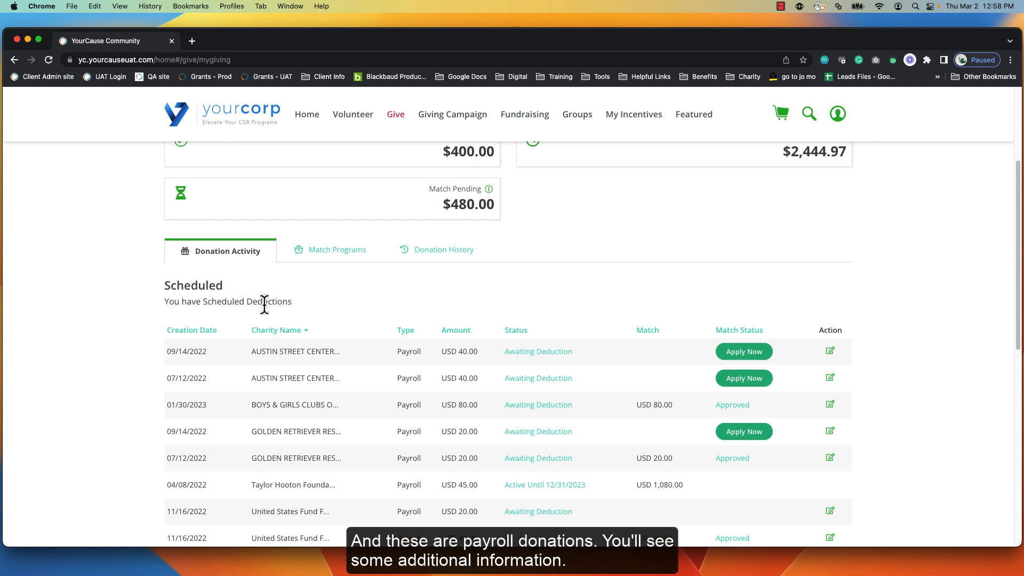
scroll(down, 3)
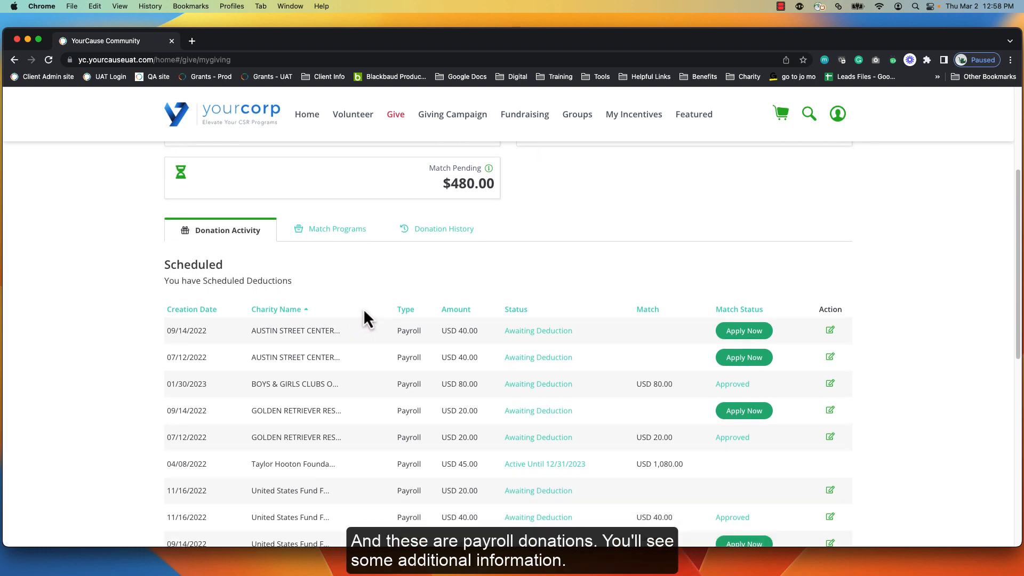
scroll(down, 3)
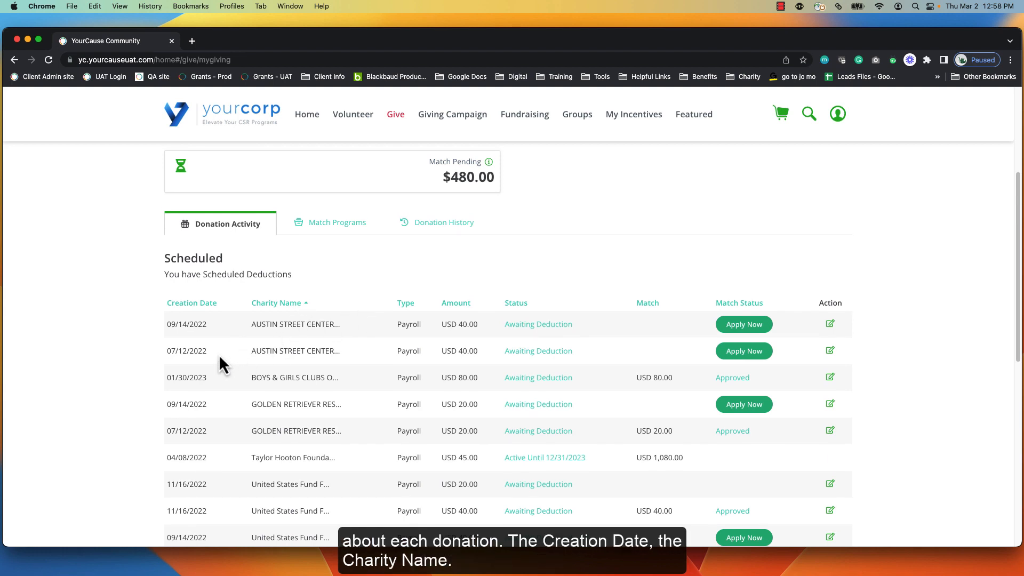
mouse_move(203, 328)
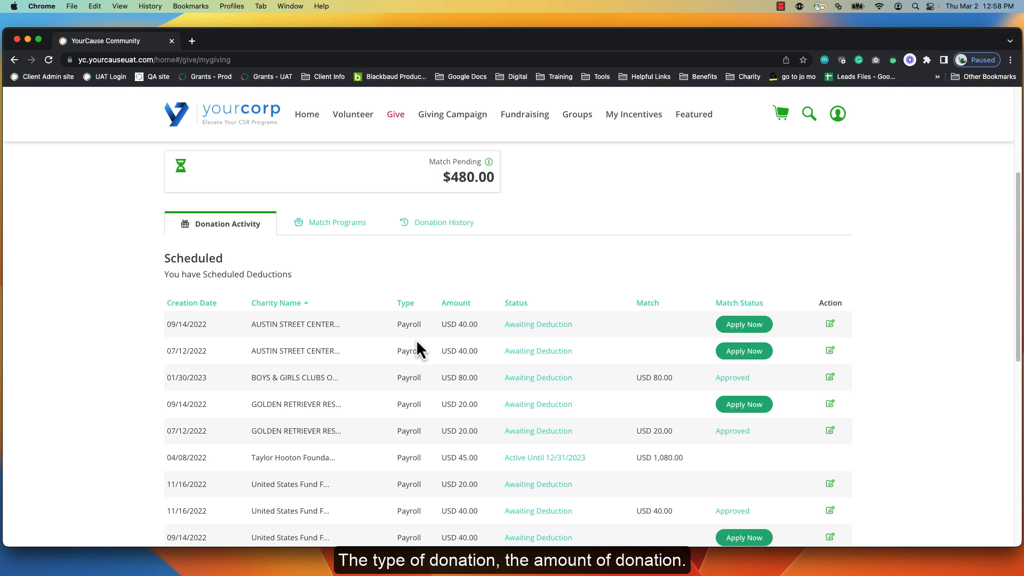
mouse_move(465, 343)
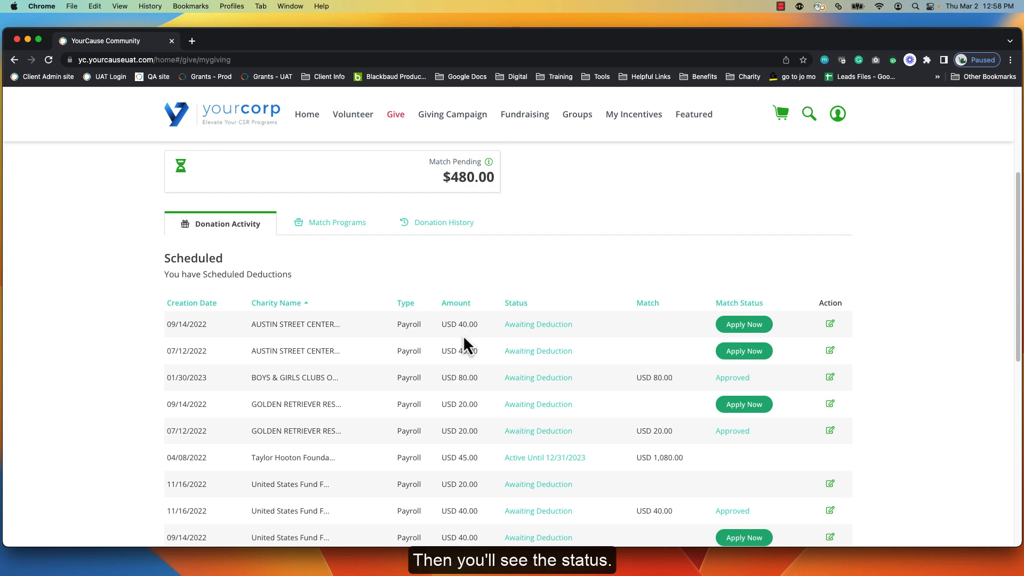
mouse_move(548, 345)
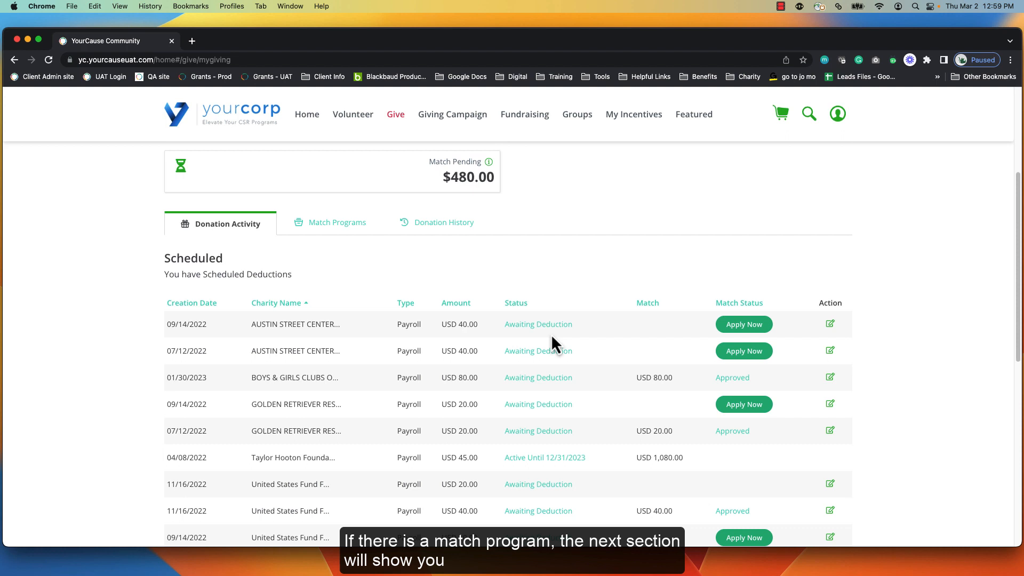
mouse_move(550, 343)
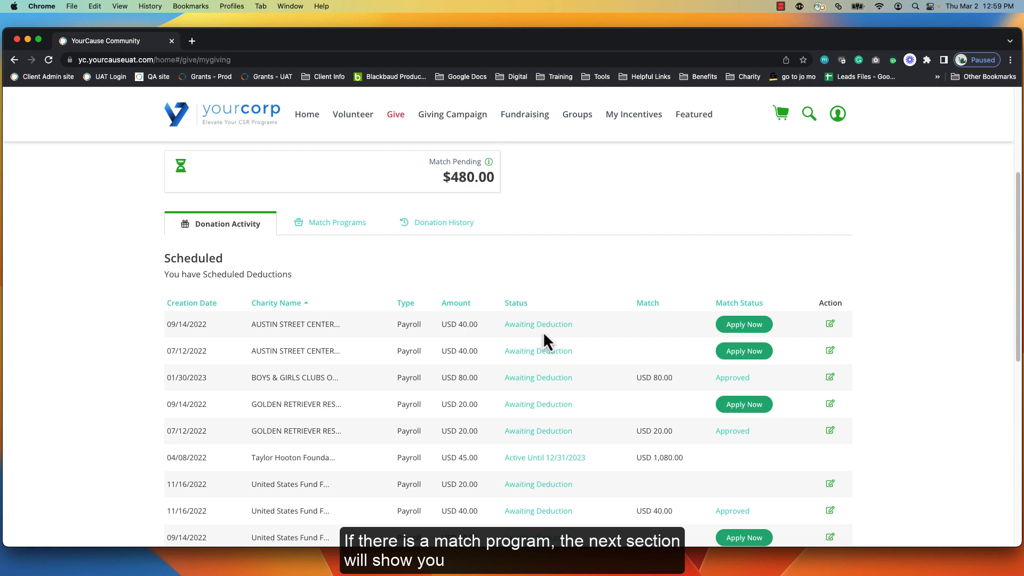
mouse_move(661, 328)
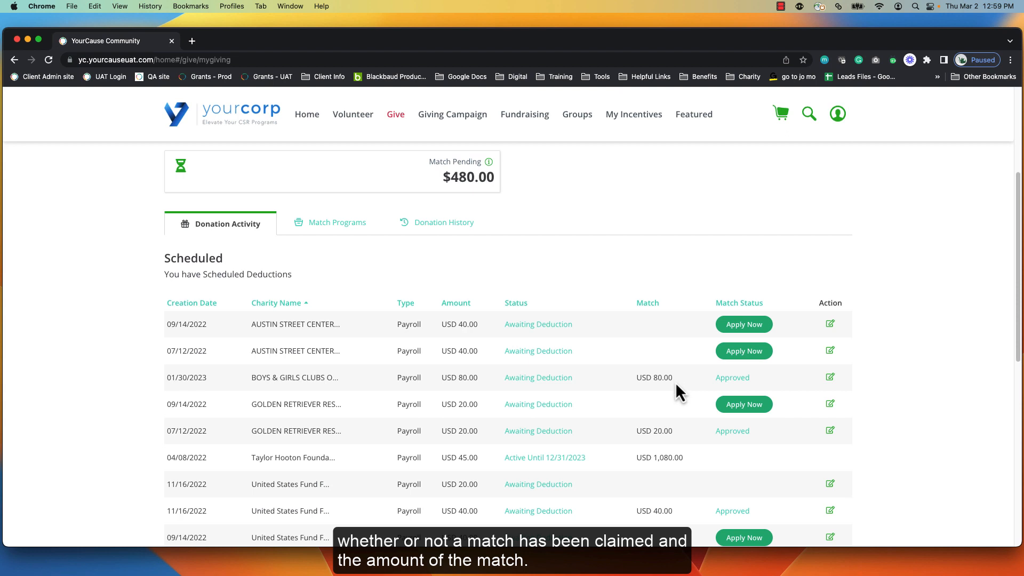
mouse_move(707, 341)
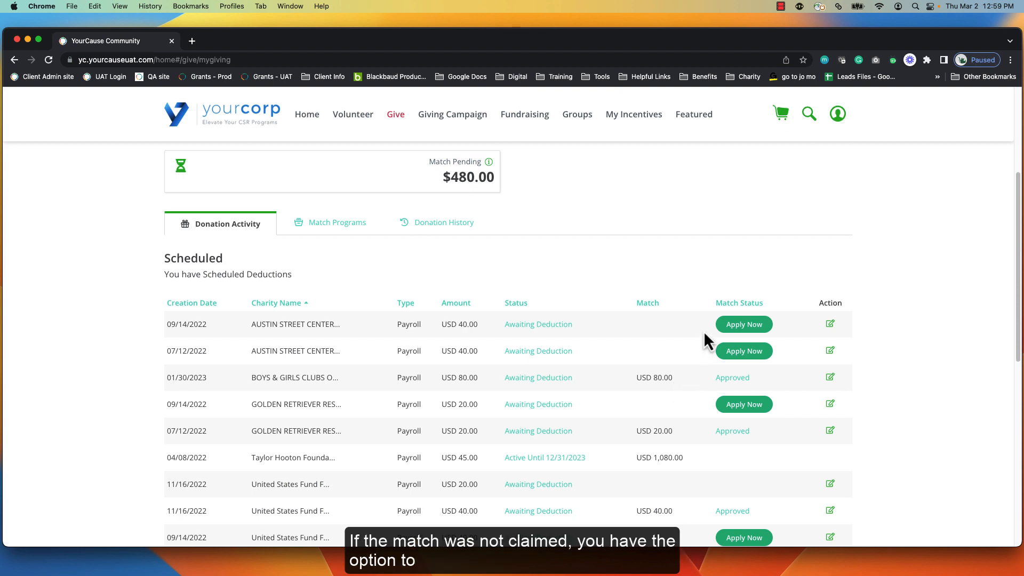
mouse_move(743, 340)
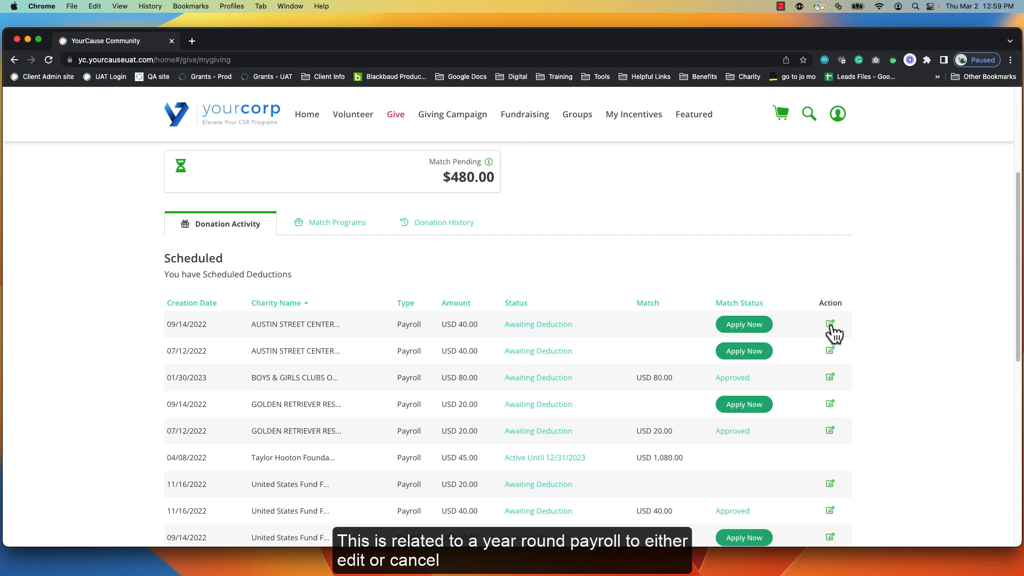
Step: Reveal a scheduled donation's Edit/Cancel options, then view Donated YTD's five donations totalling USD 700
click(830, 324)
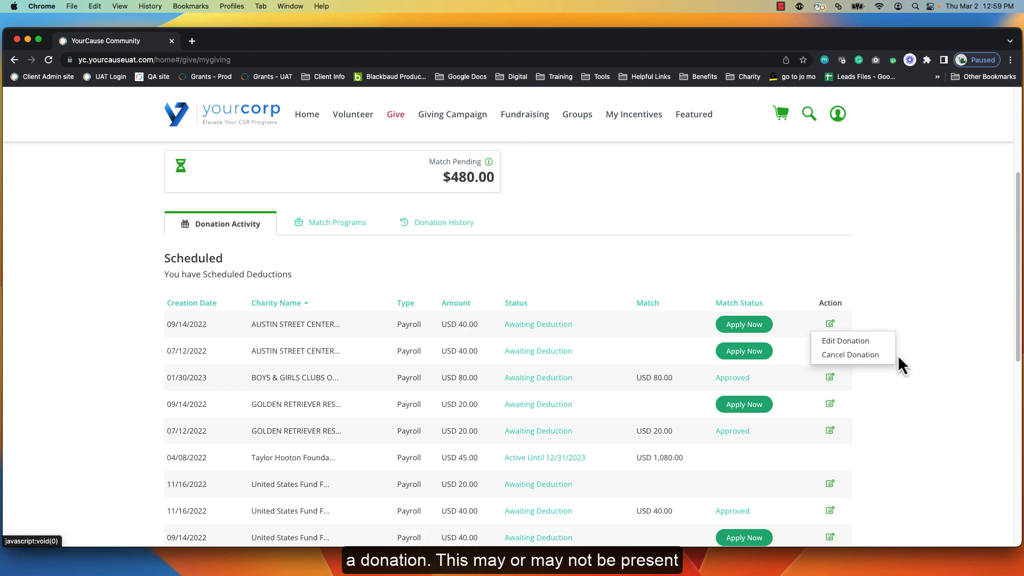
mouse_move(863, 403)
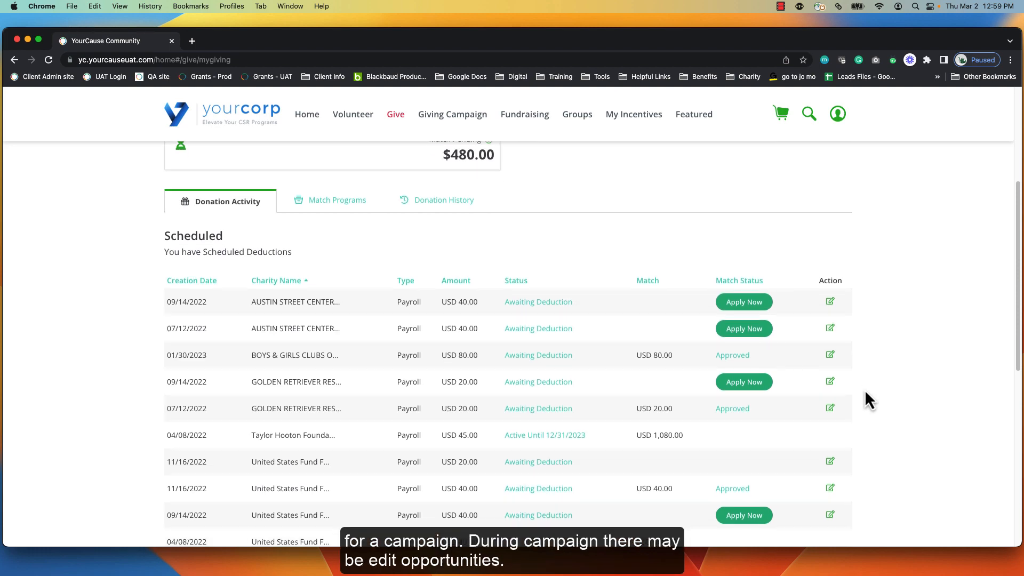
scroll(down, 3)
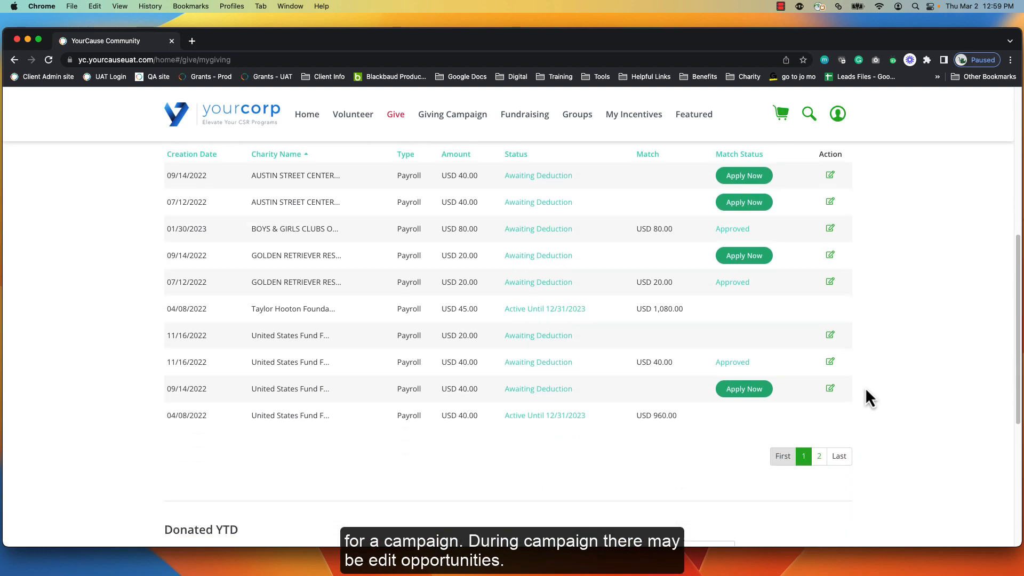
scroll(down, 3)
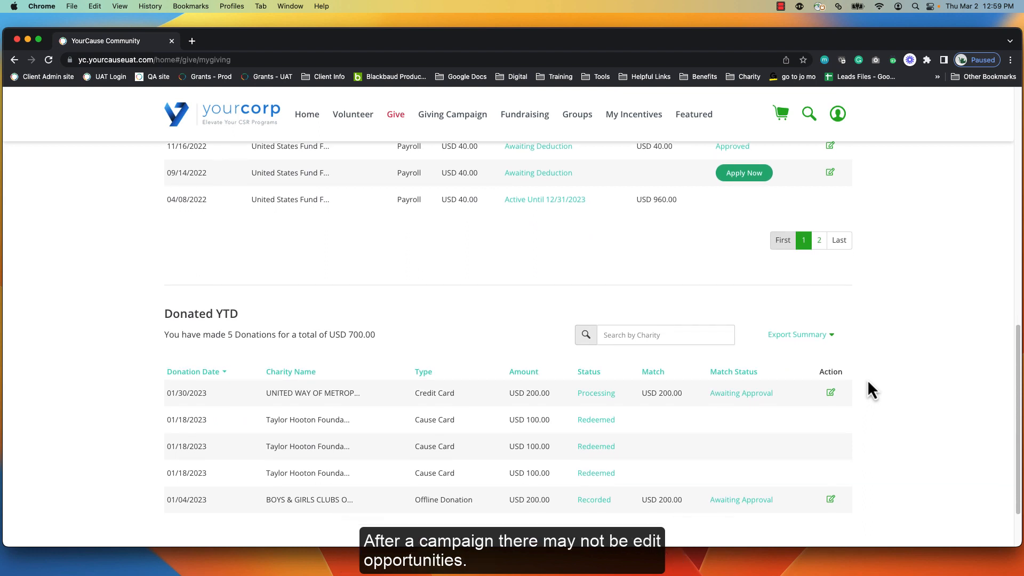
scroll(down, 3)
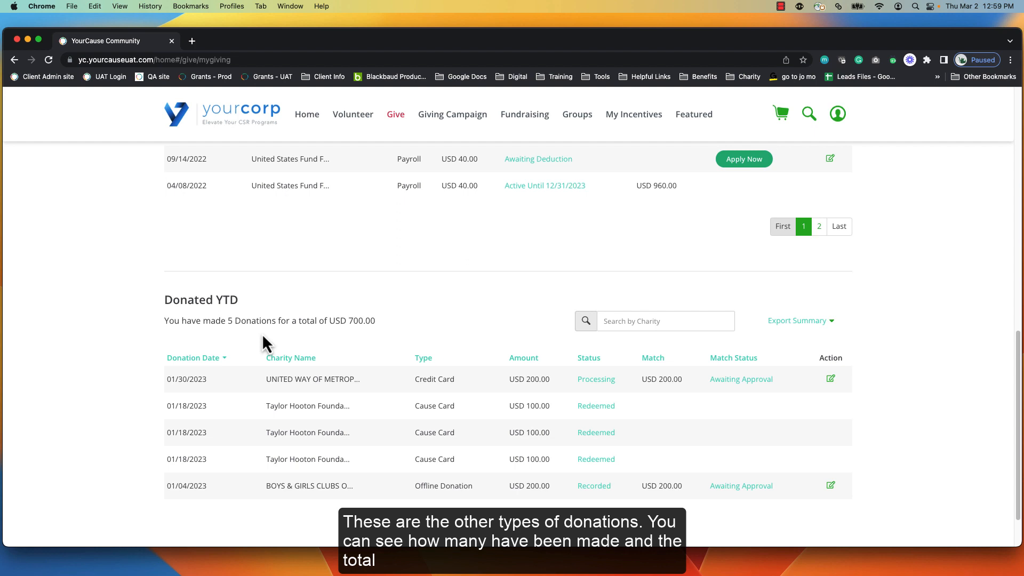
mouse_move(371, 340)
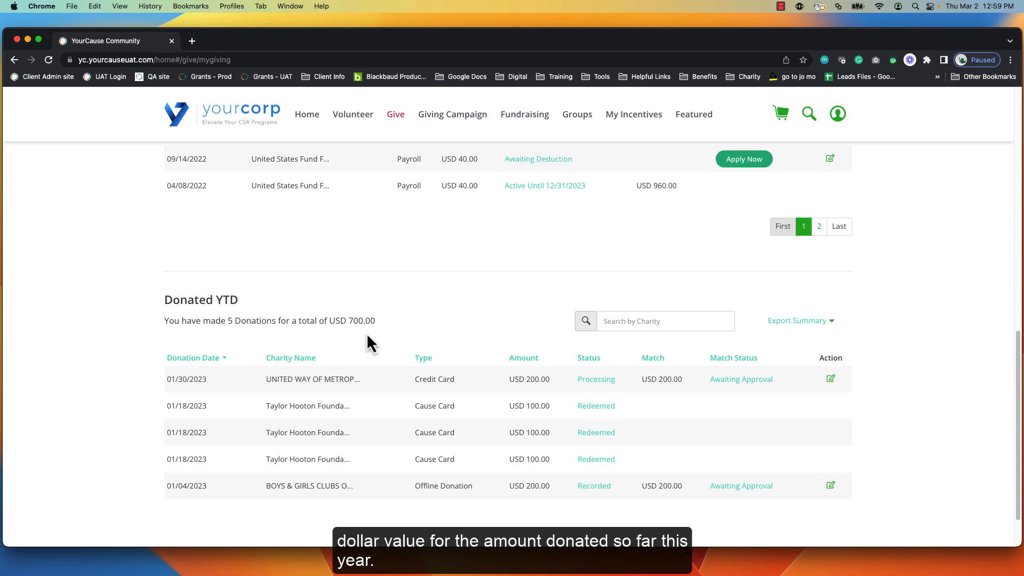
mouse_move(382, 414)
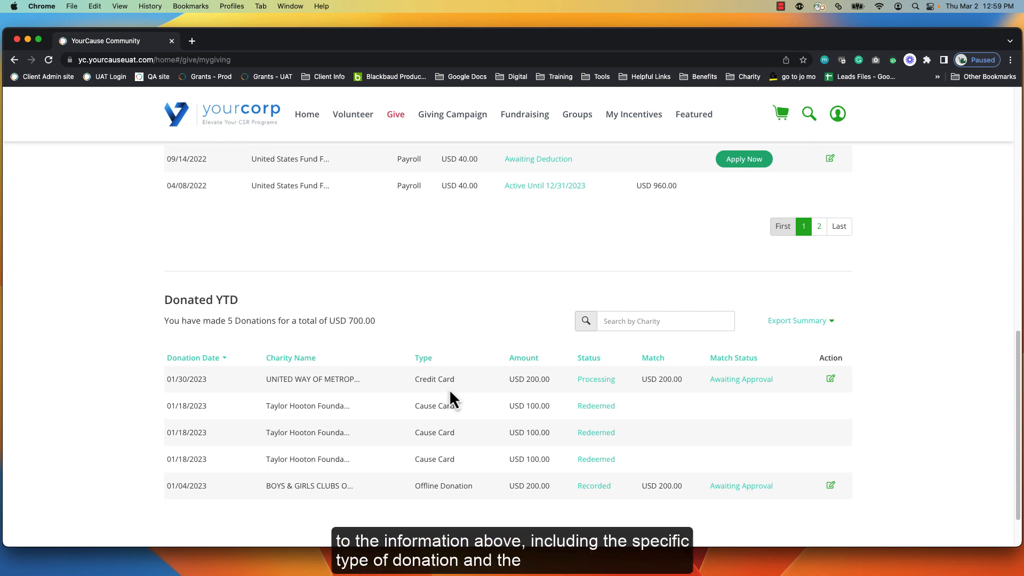
mouse_move(575, 411)
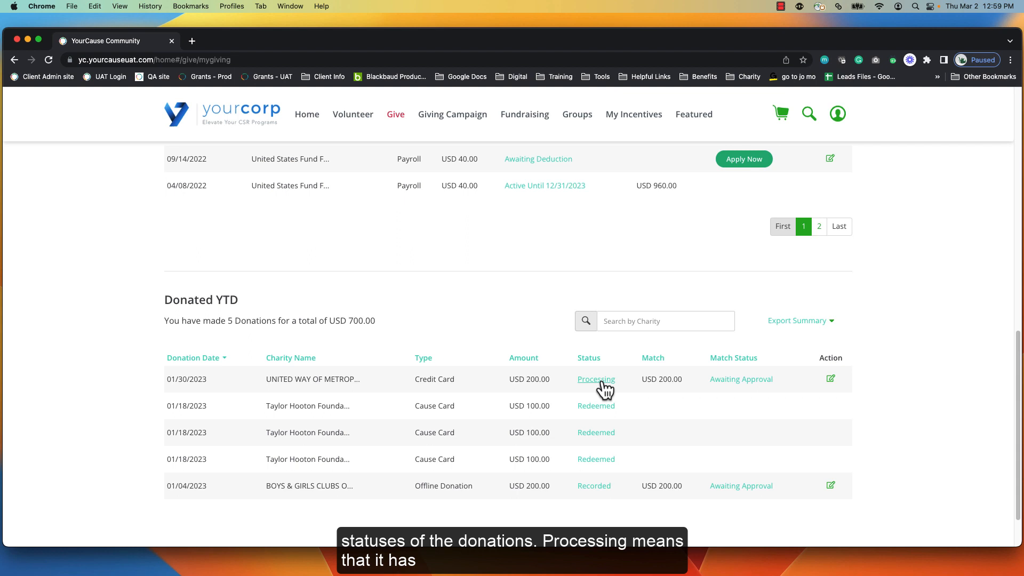
click(595, 379)
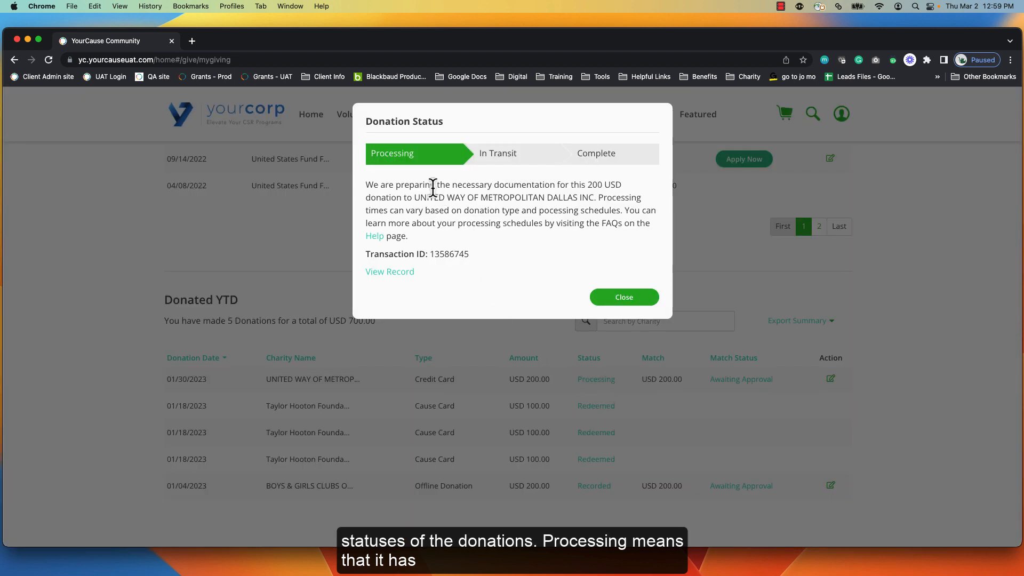
mouse_move(389, 177)
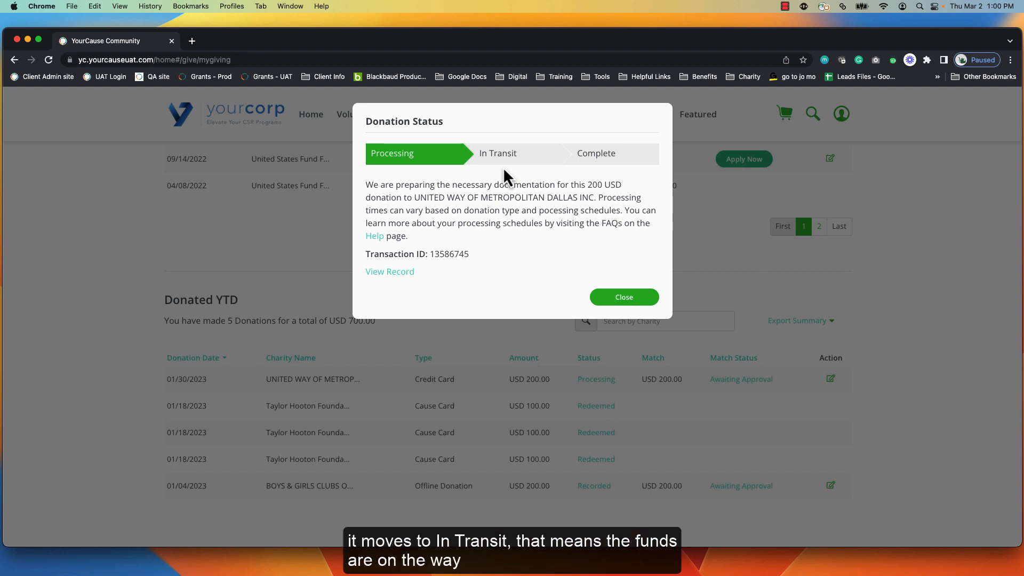
mouse_move(508, 178)
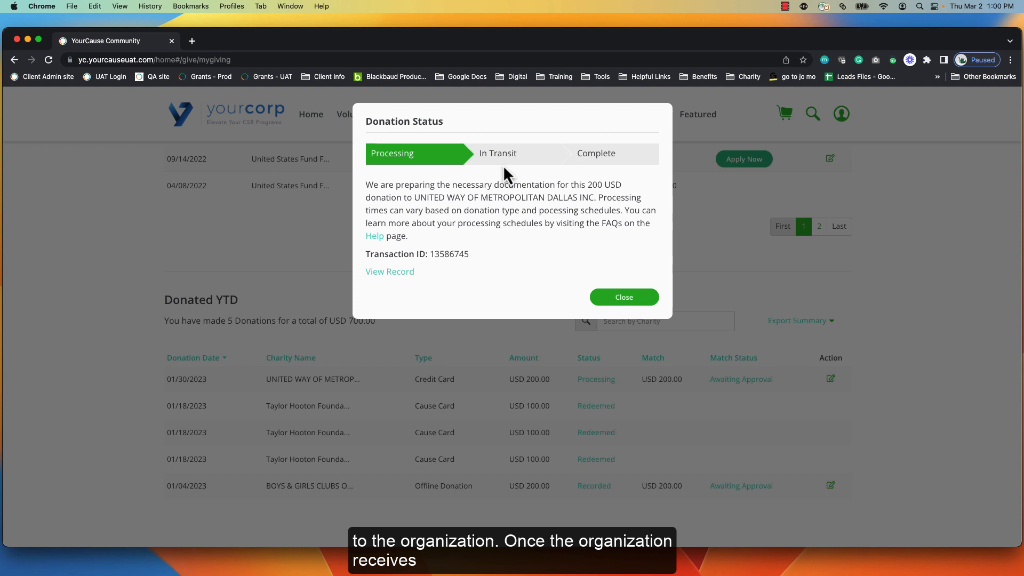
mouse_move(594, 177)
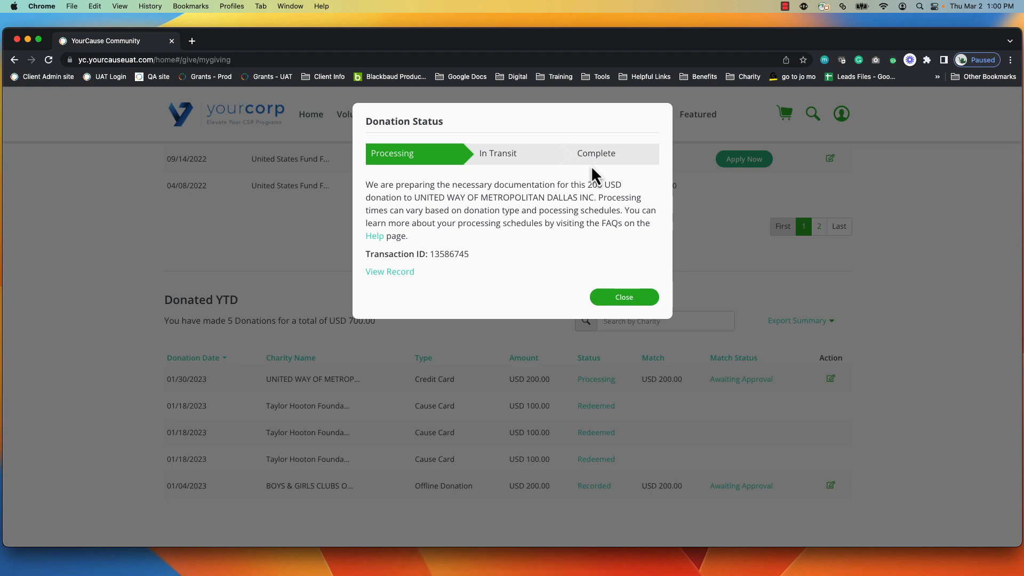
mouse_move(623, 296)
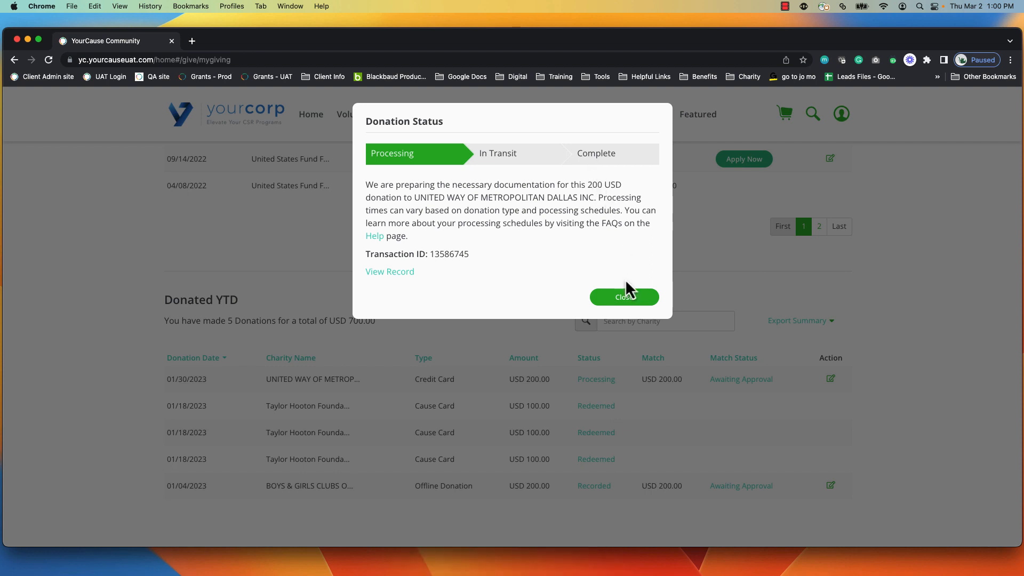
click(623, 296)
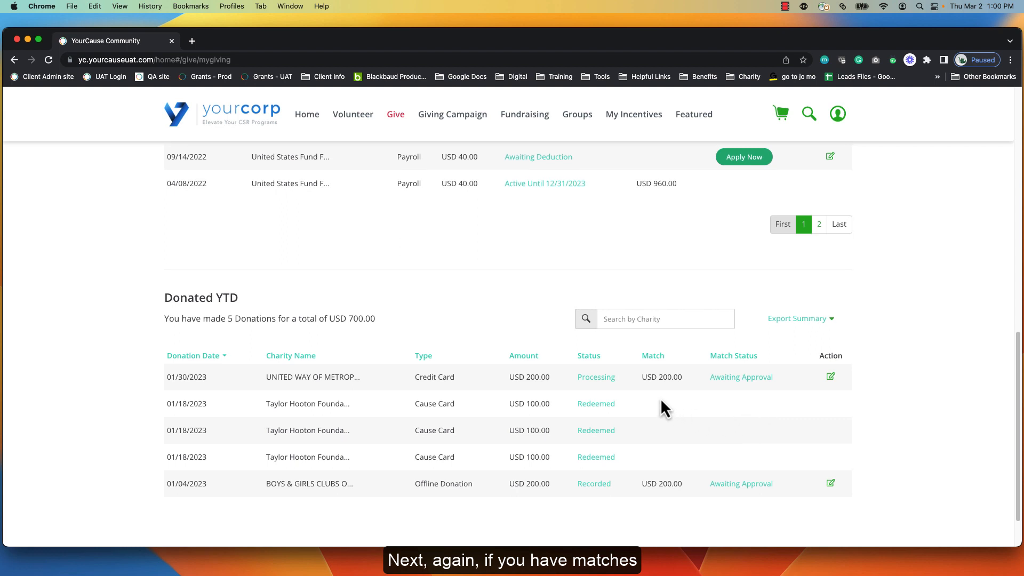
mouse_move(716, 421)
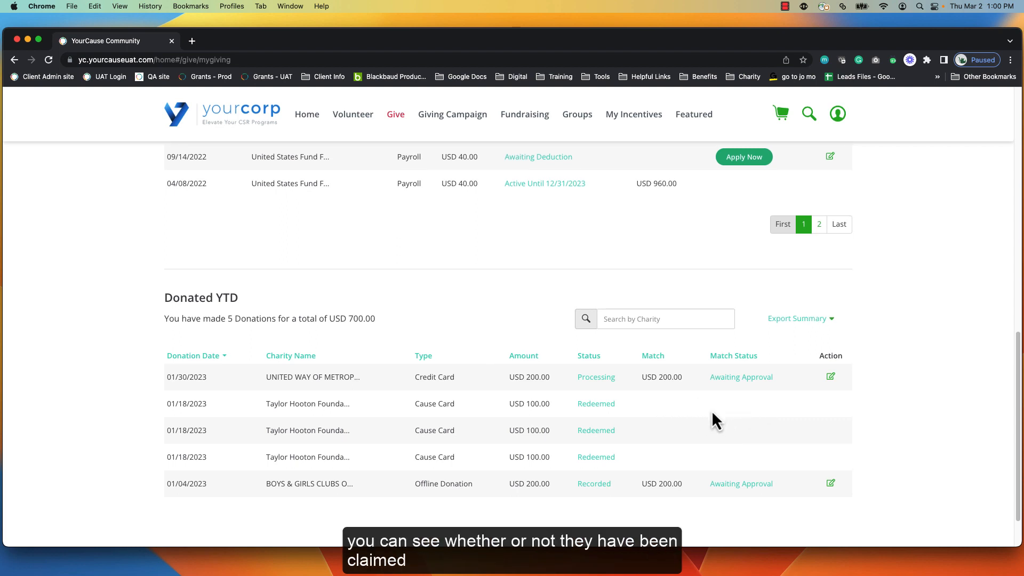
mouse_move(764, 417)
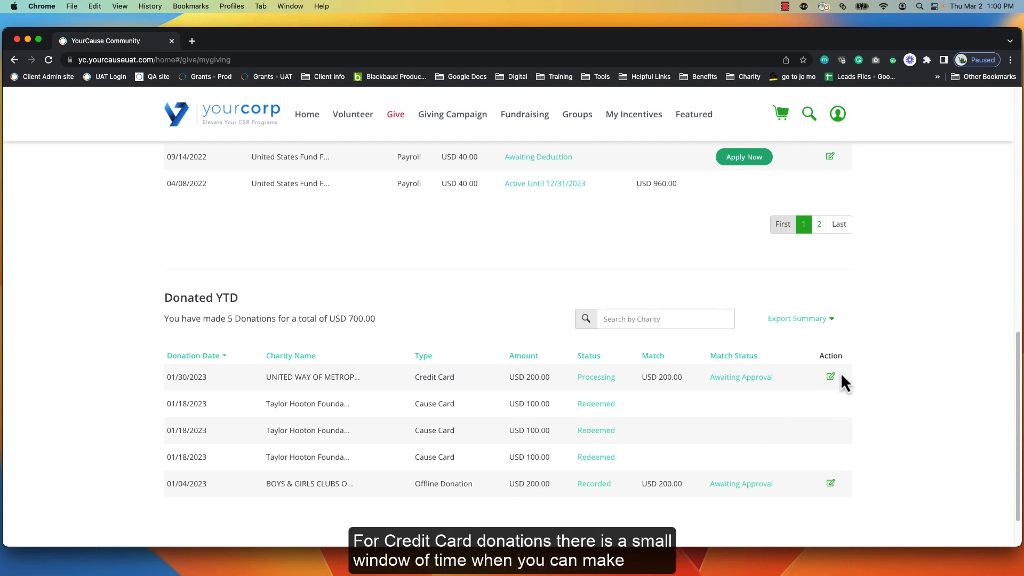
Step: Show the credit card donation's edit options and return to the USD 480 match-pending summary
click(830, 377)
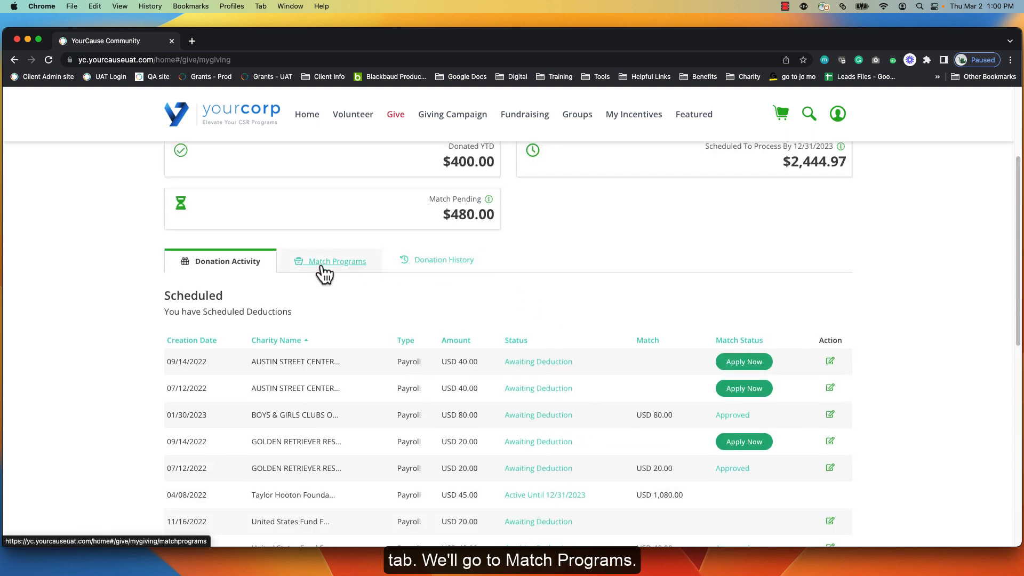
Step: List the three programs under the $200,000 2023 Matching Gifts cap on Match Programs
click(336, 261)
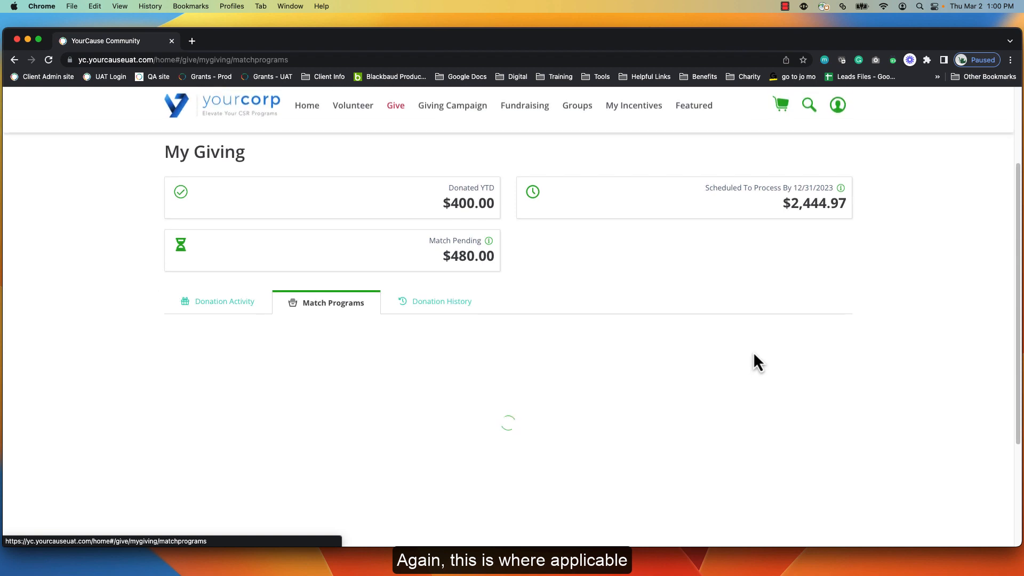
scroll(down, 3)
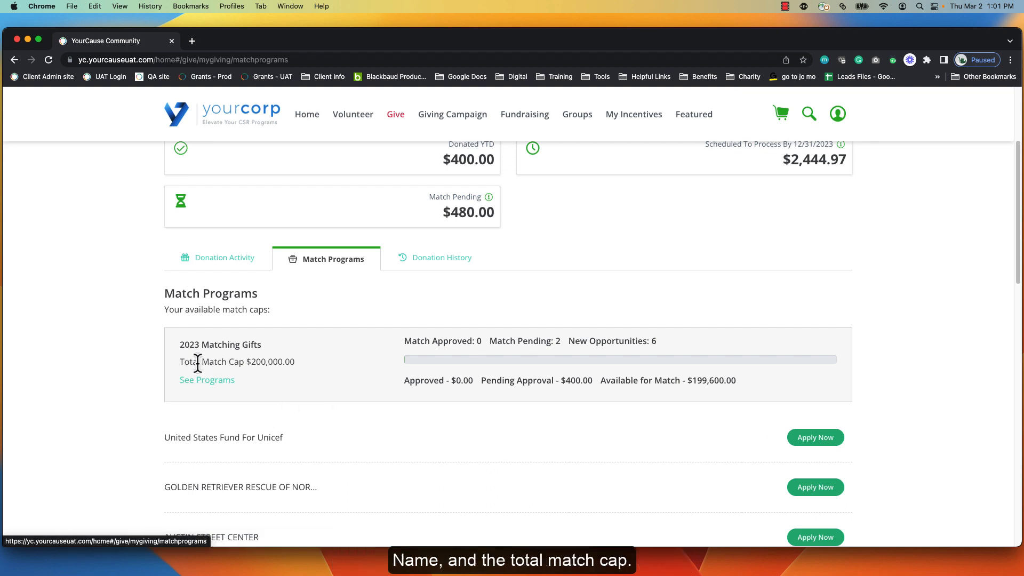
mouse_move(207, 379)
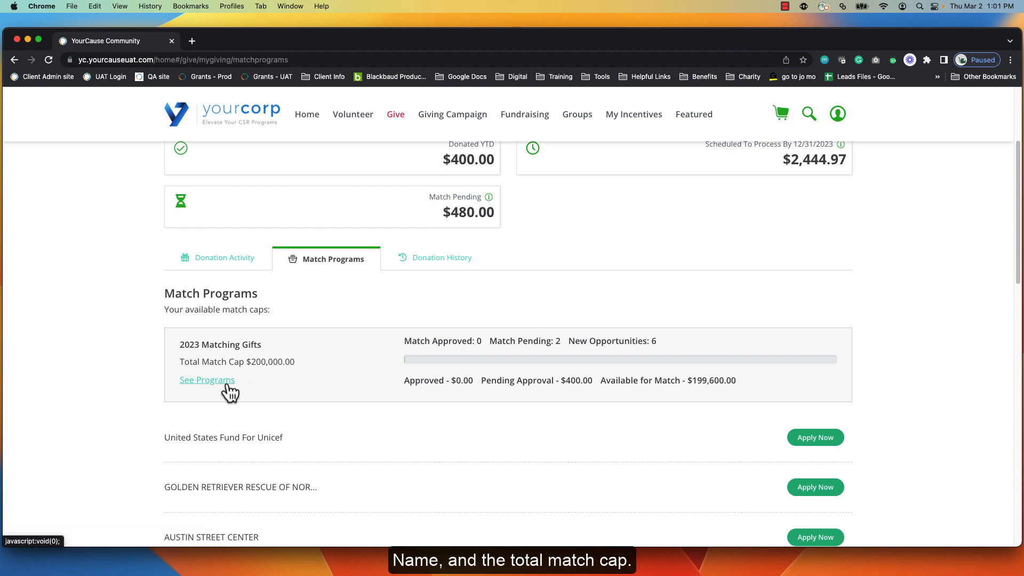
click(207, 379)
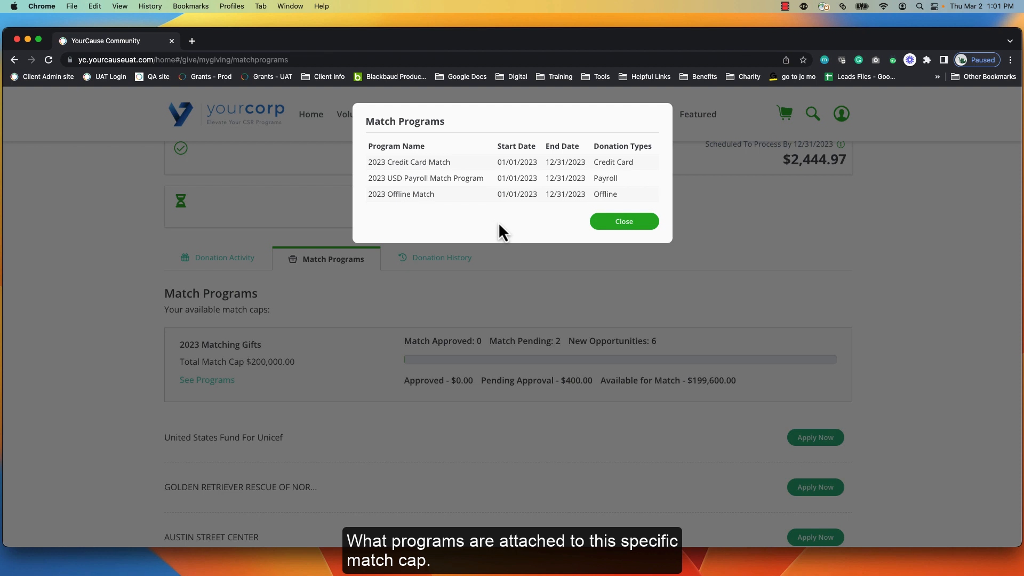
mouse_move(622, 220)
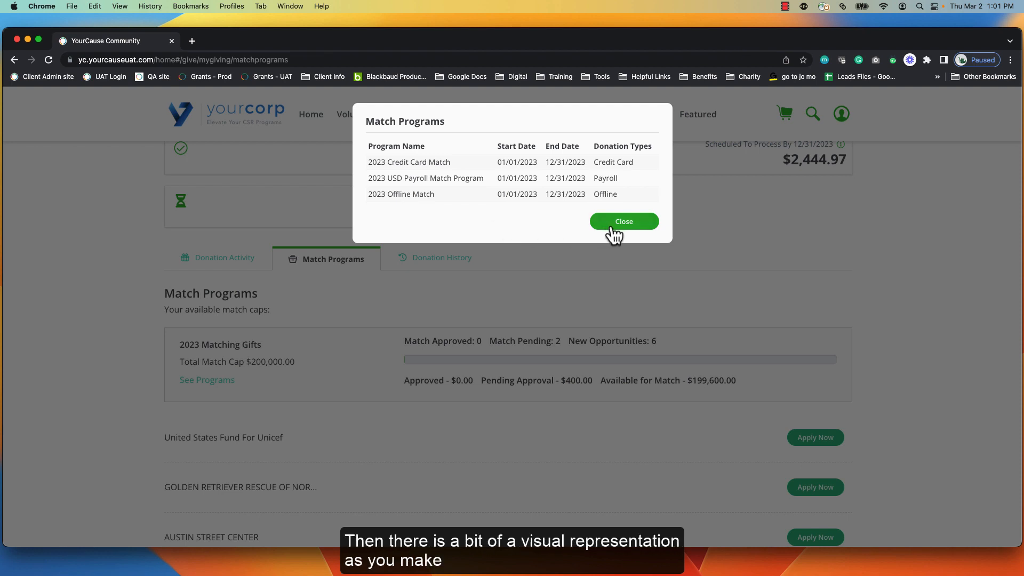
click(623, 221)
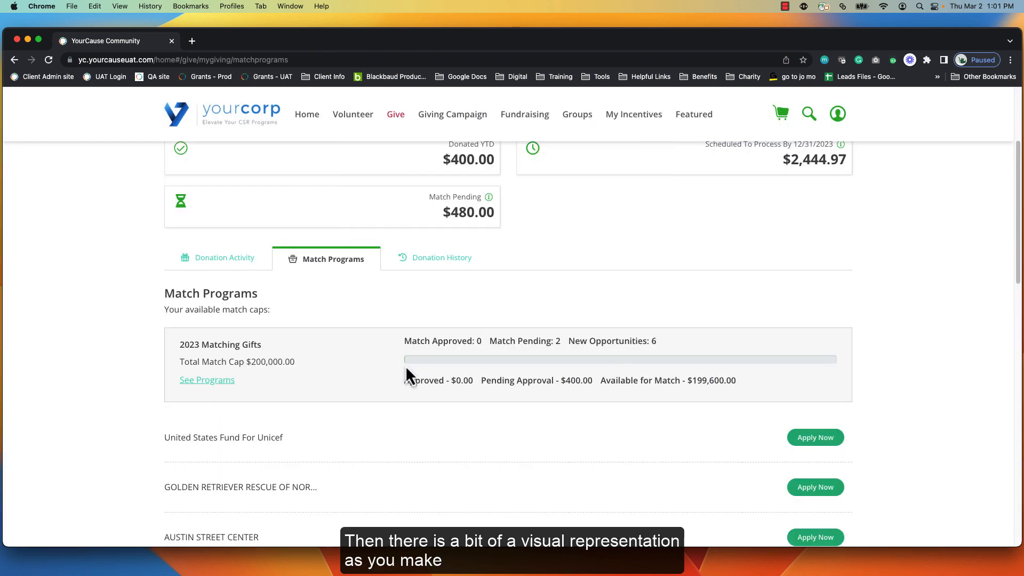
mouse_move(378, 411)
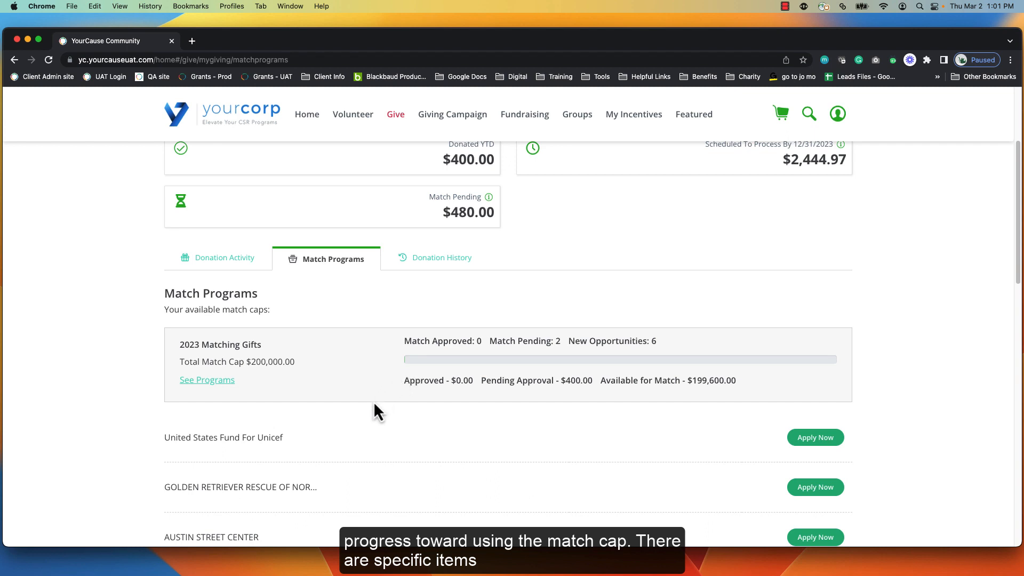
scroll(down, 3)
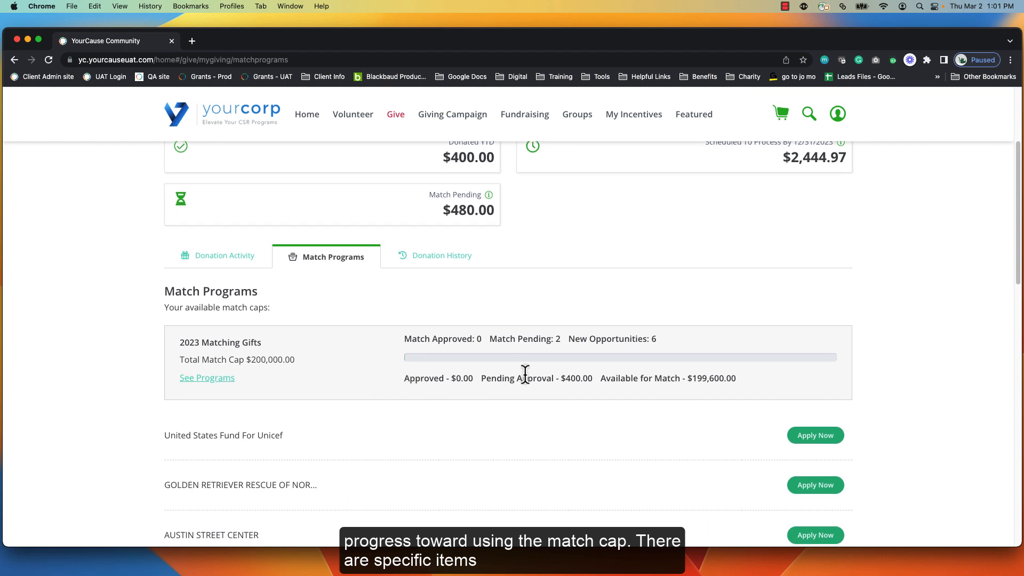
scroll(down, 3)
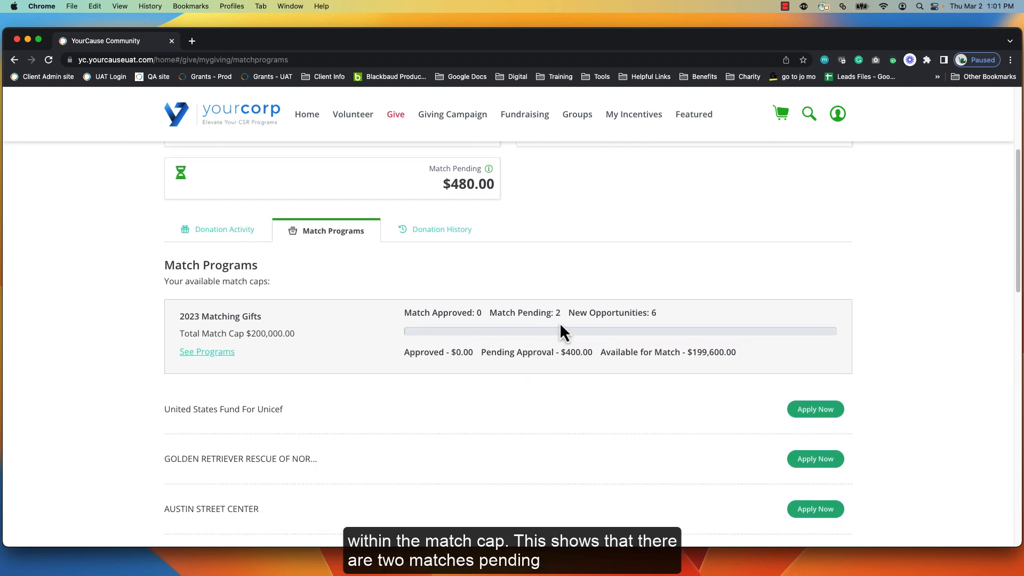
mouse_move(601, 334)
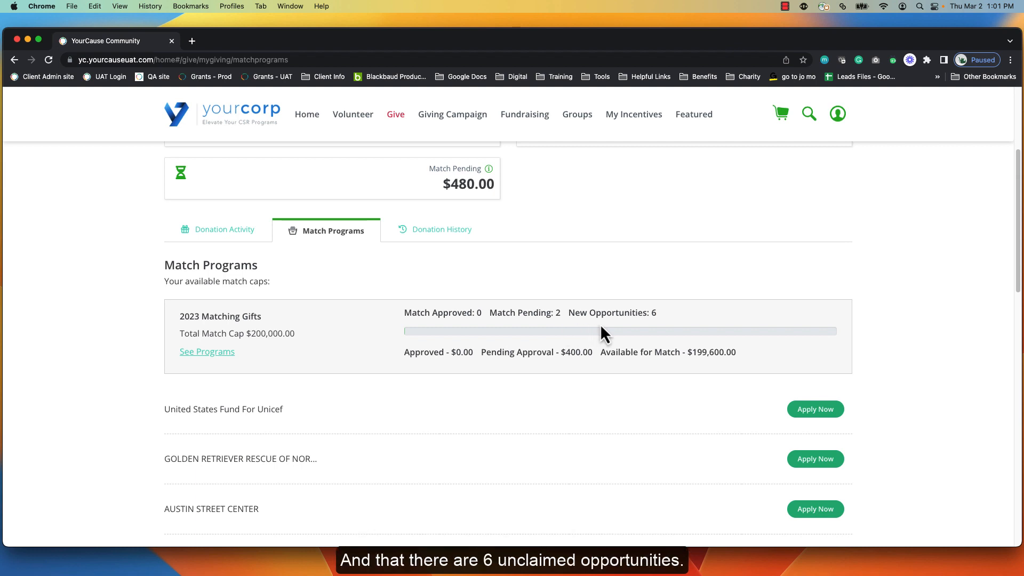
mouse_move(454, 371)
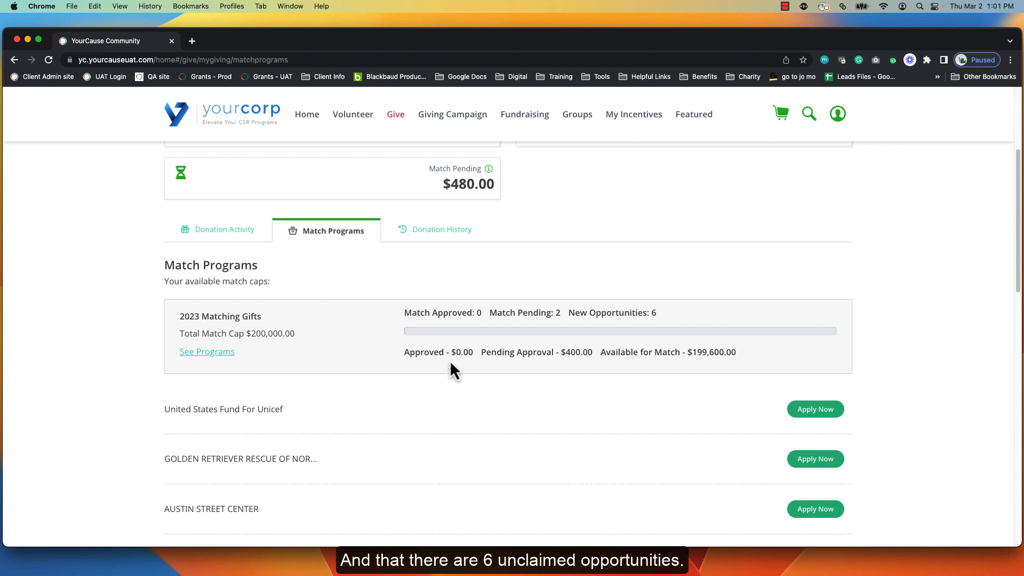
mouse_move(565, 373)
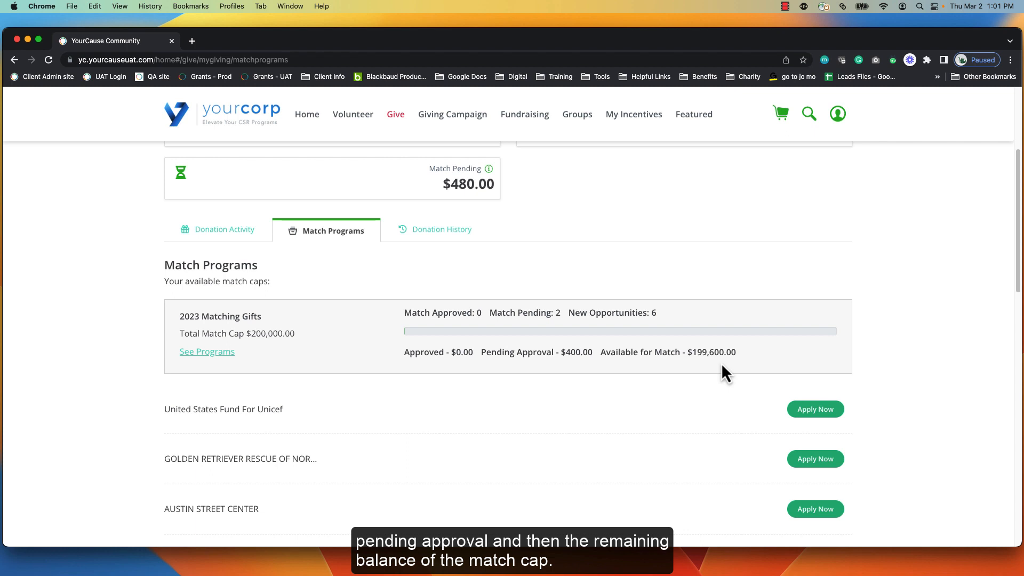
mouse_move(544, 256)
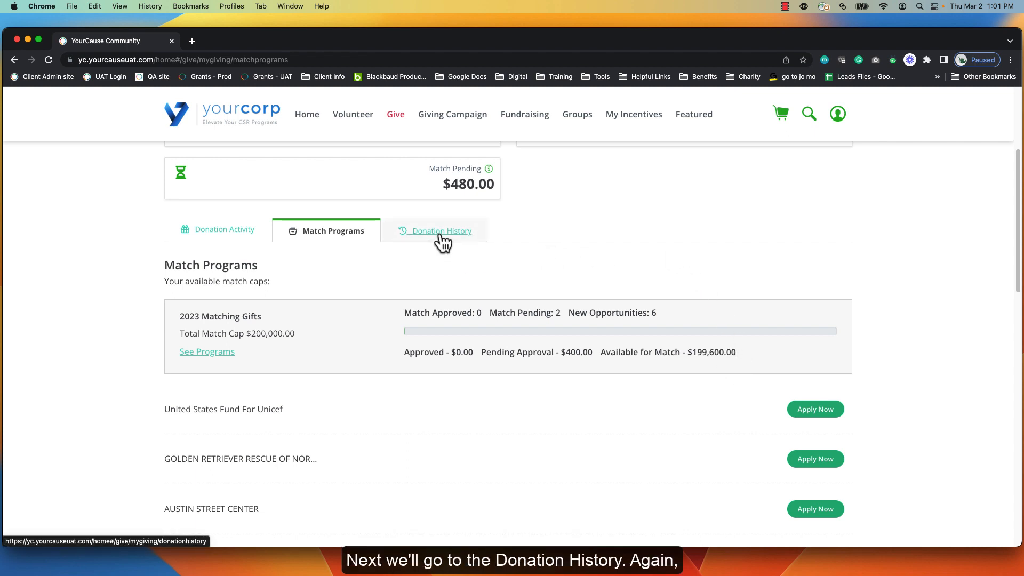
Step: View the 26 donations of 2022 on the Donation History tab
click(441, 231)
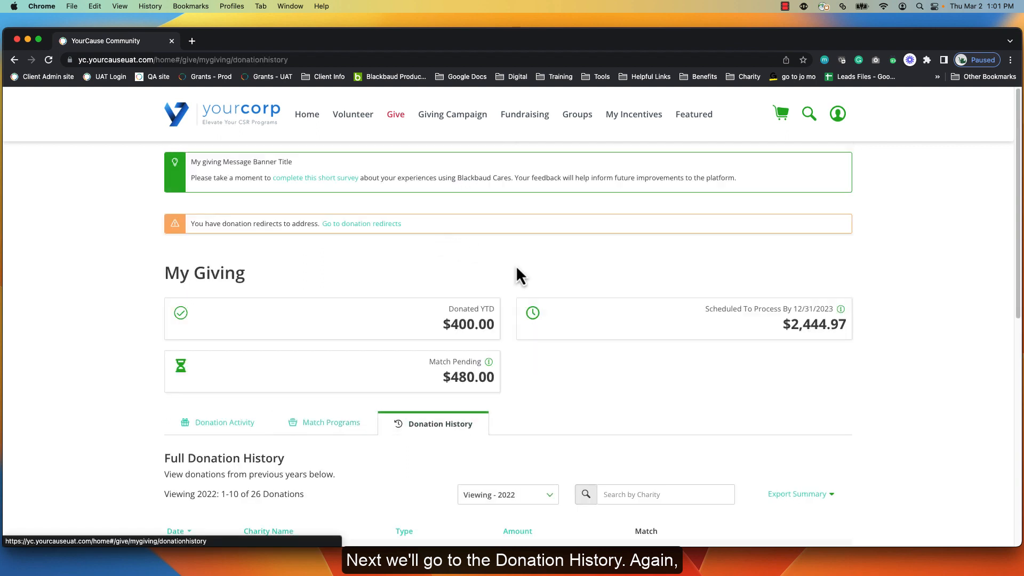
scroll(down, 3)
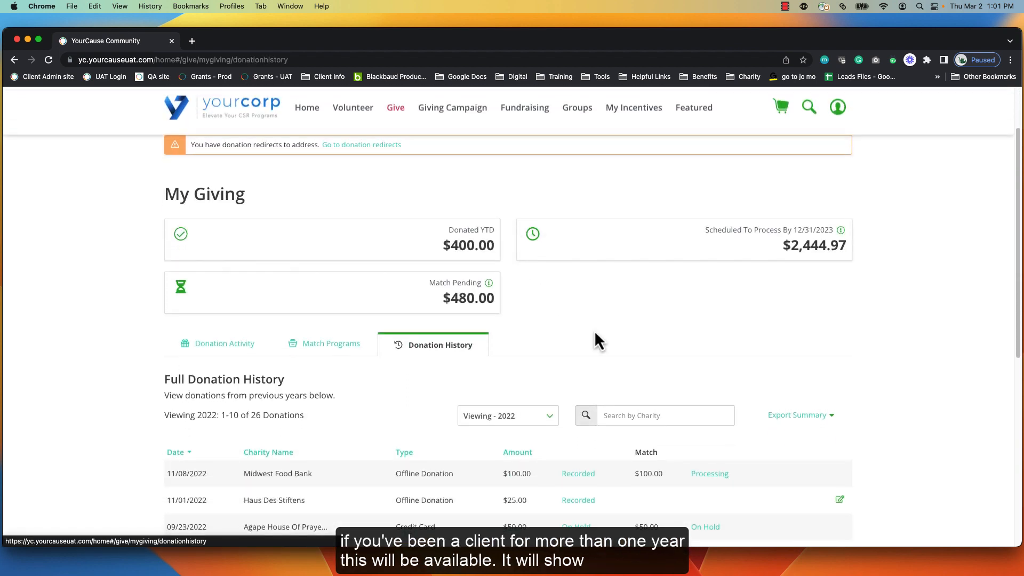
scroll(down, 3)
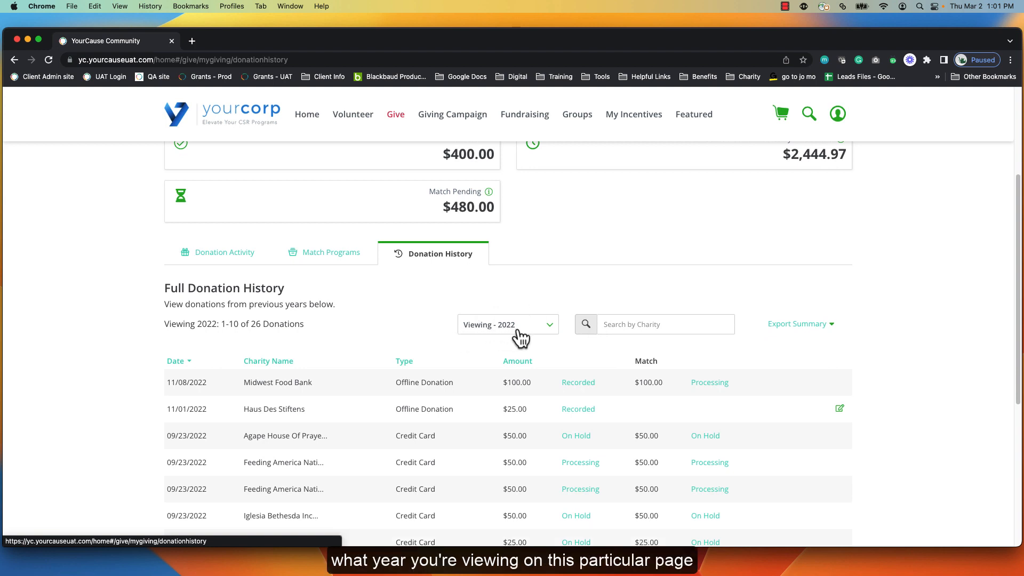
scroll(down, 3)
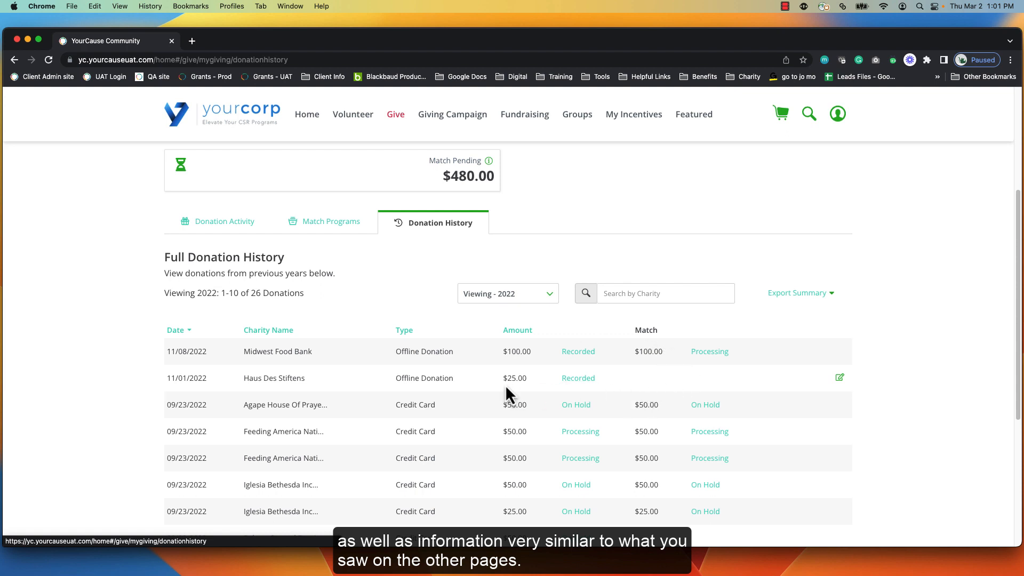
mouse_move(445, 393)
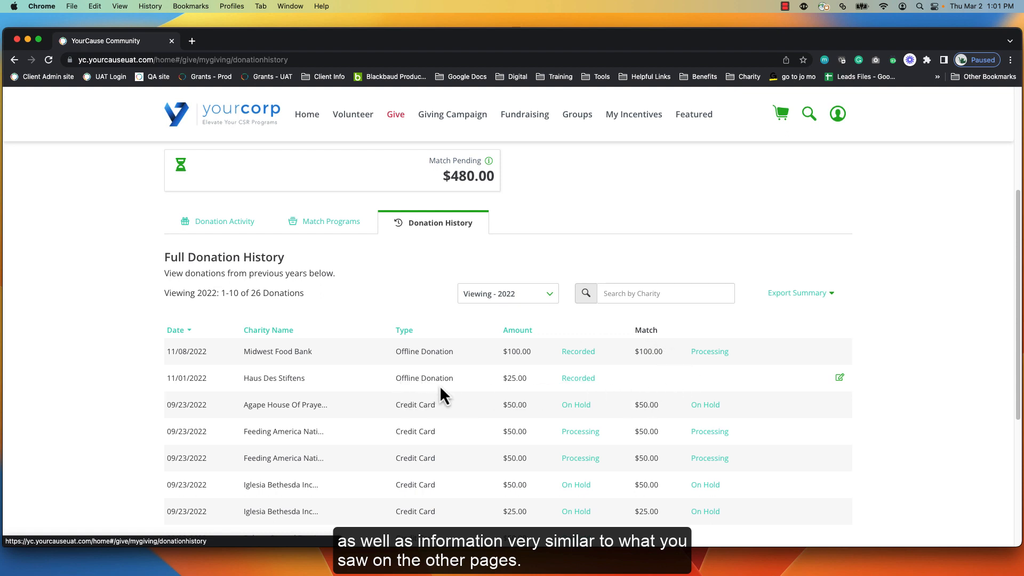
mouse_move(792, 398)
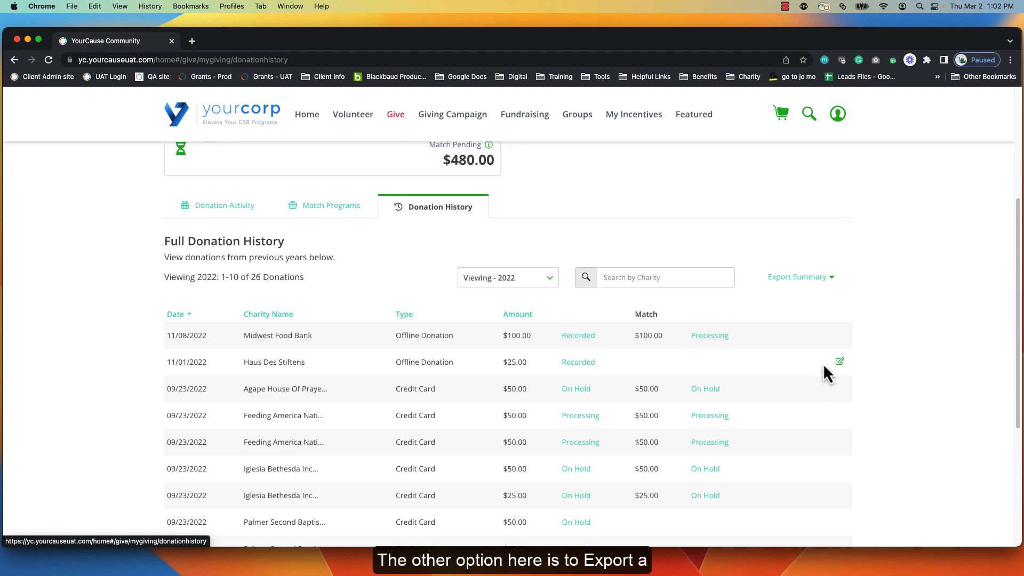
Step: Export the 2022 Donation Summary report into a new browser tab
click(797, 277)
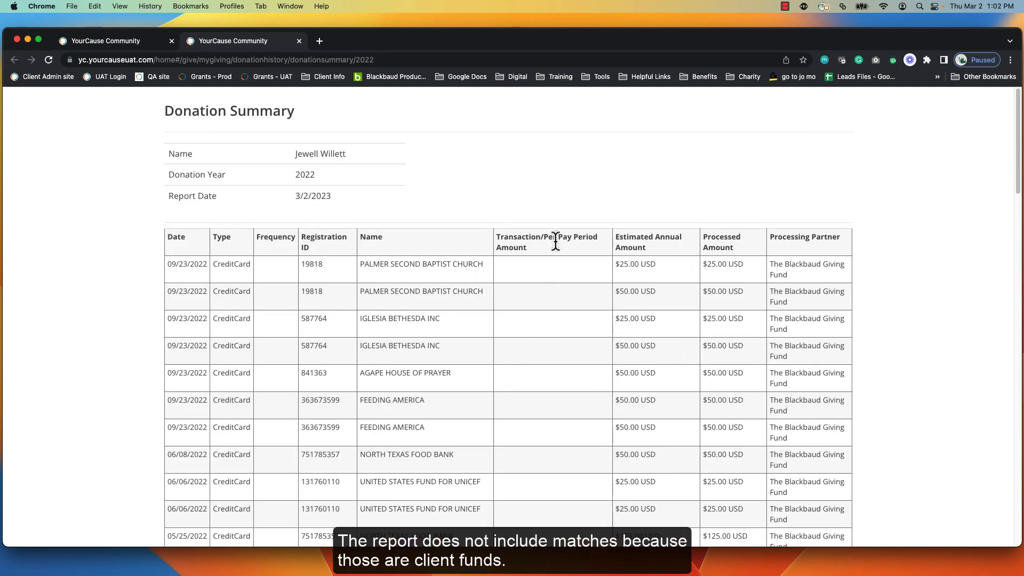
Step: Review the report's $629 annual total, column definitions, tax information and transactions, then revisit the Give menu
scroll(down, 3)
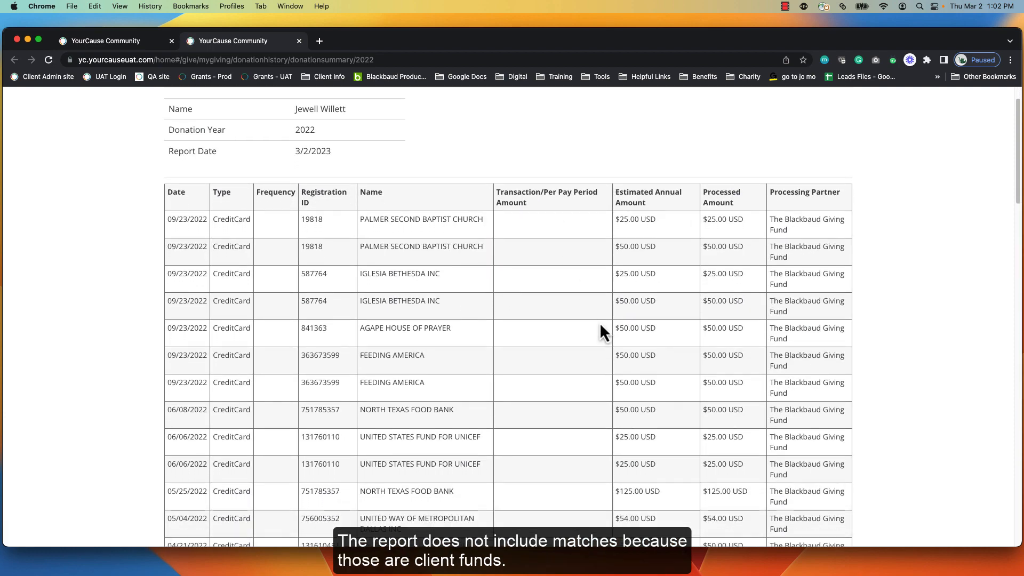
scroll(down, 3)
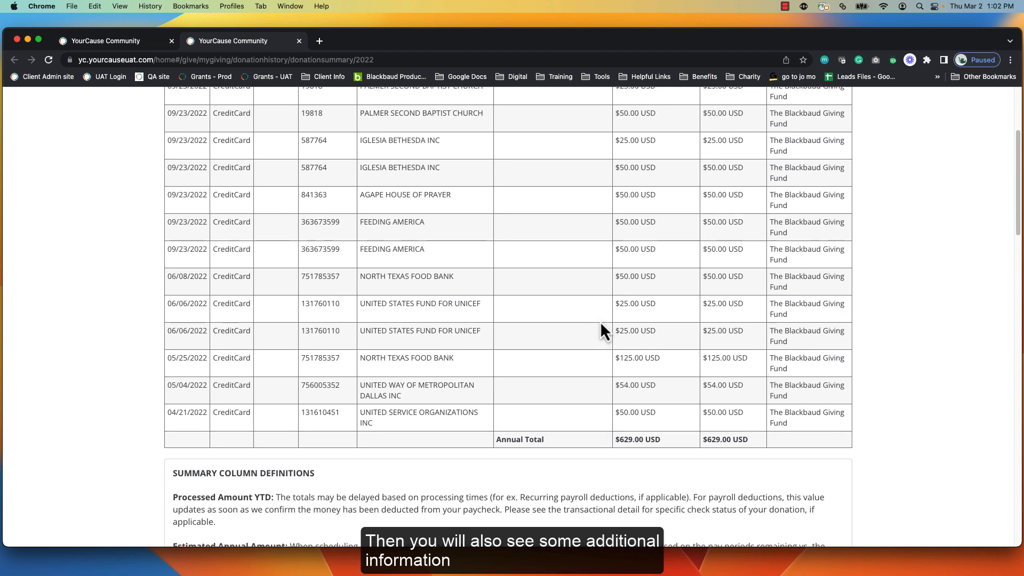
scroll(down, 3)
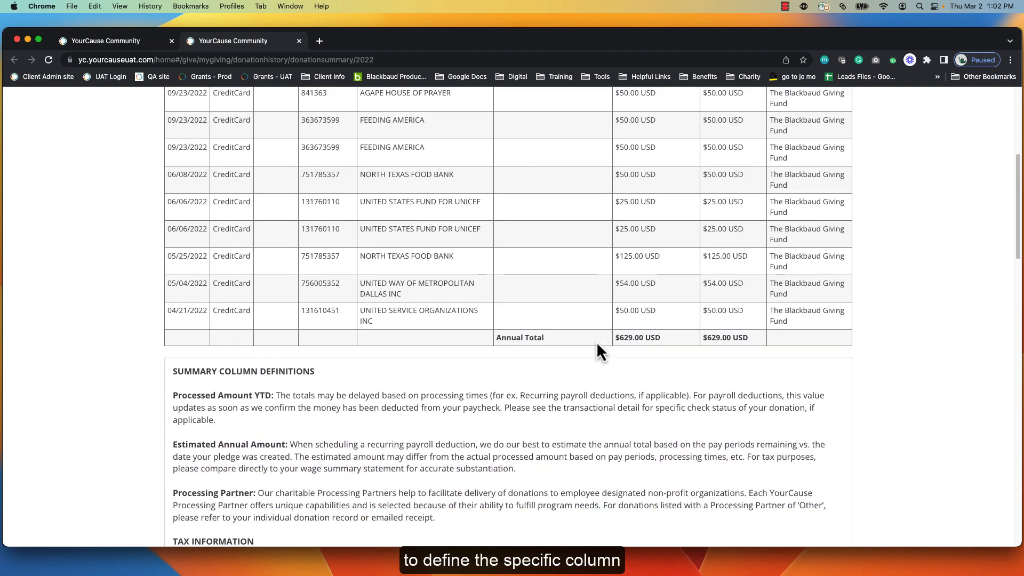
scroll(down, 3)
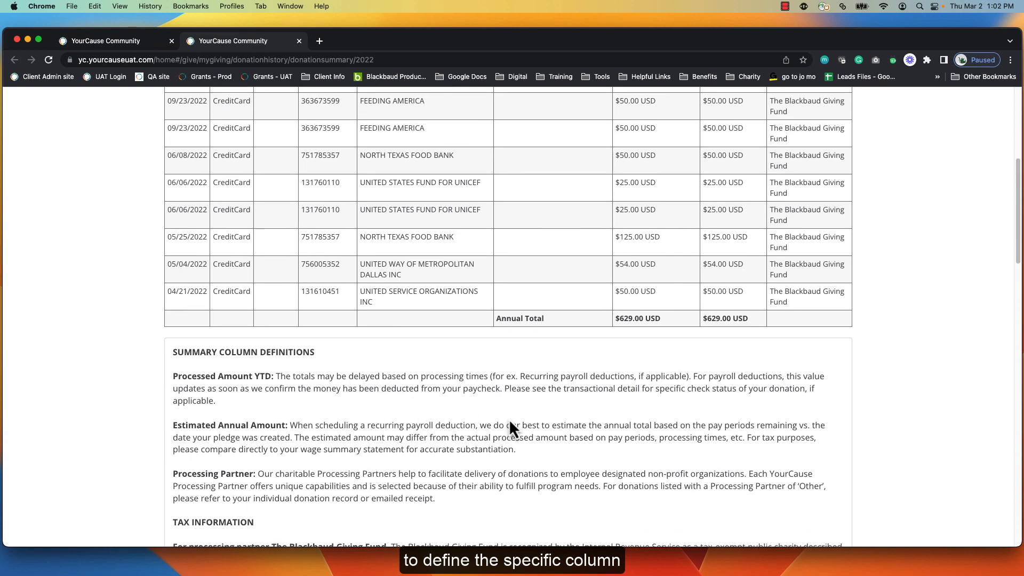
scroll(down, 3)
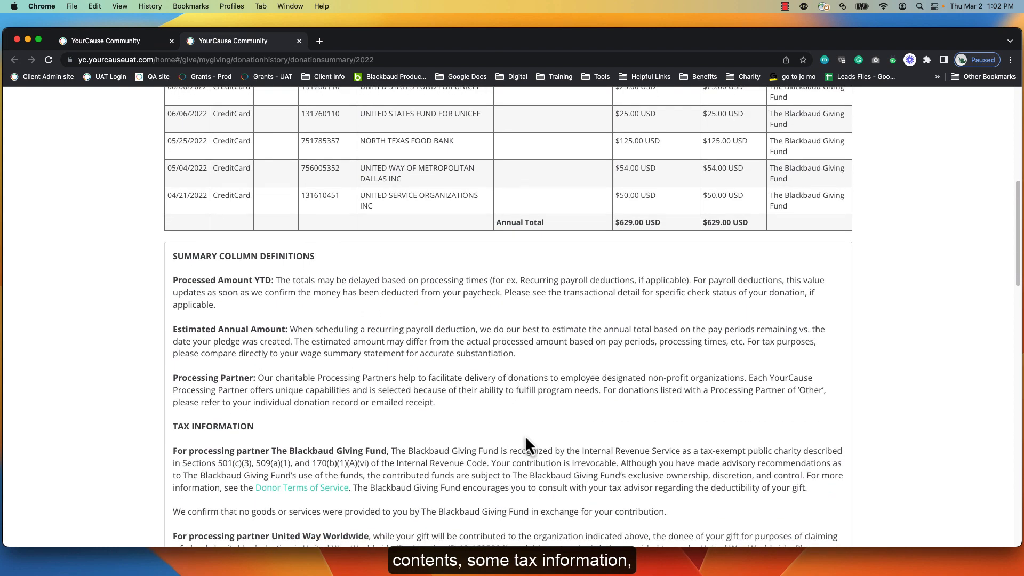
scroll(down, 3)
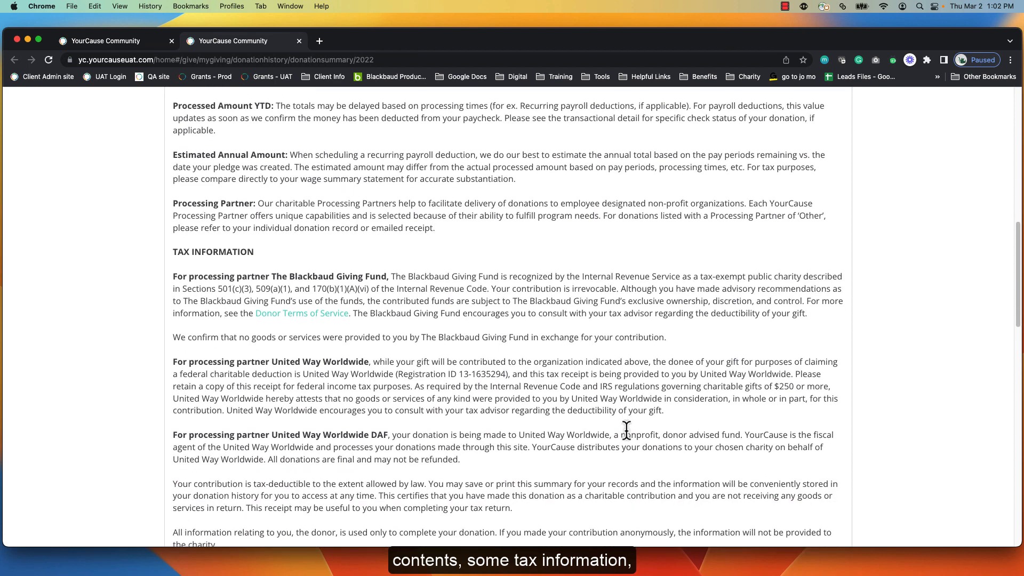
scroll(down, 3)
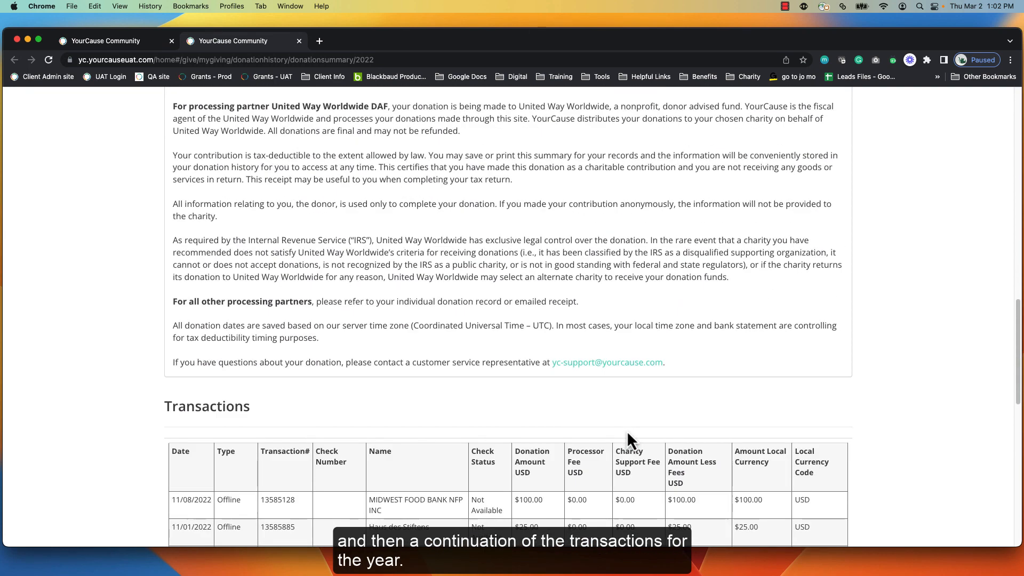
scroll(down, 3)
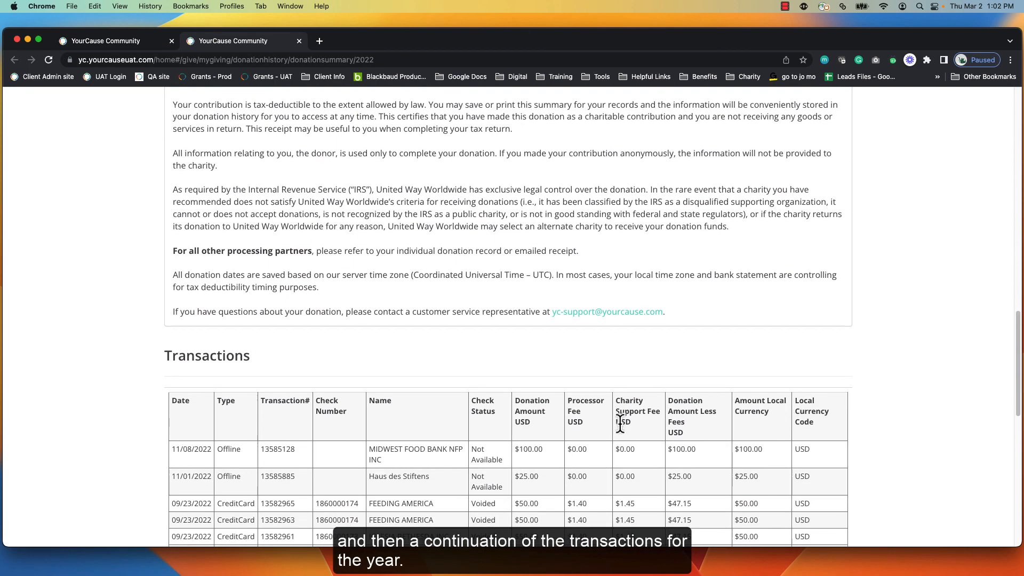
scroll(down, 3)
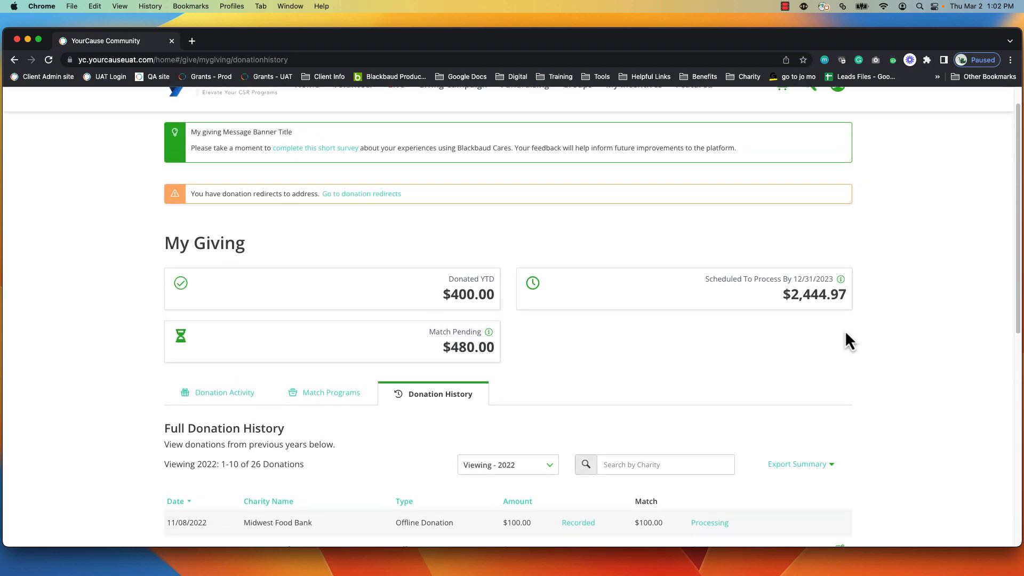
click(395, 113)
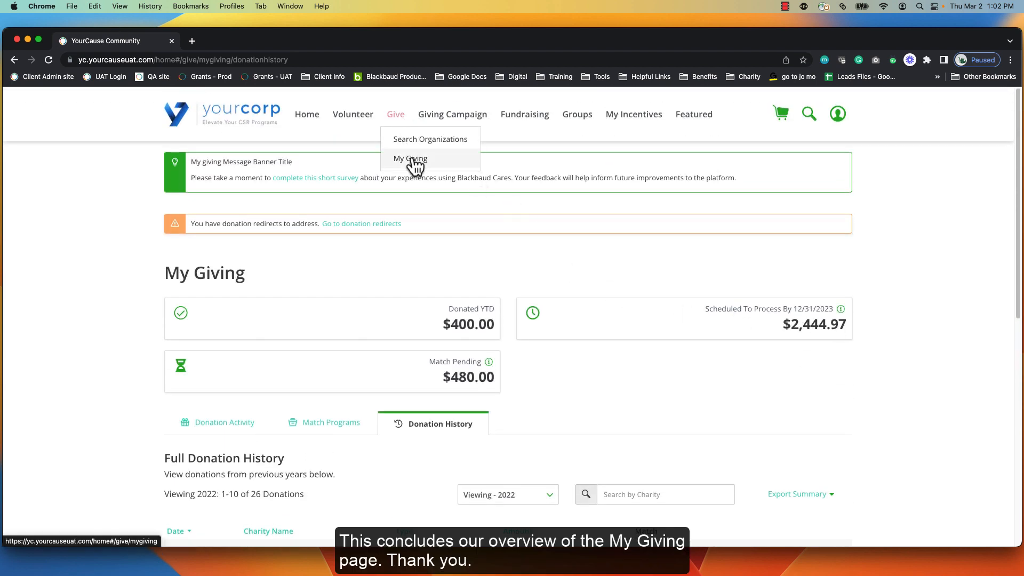